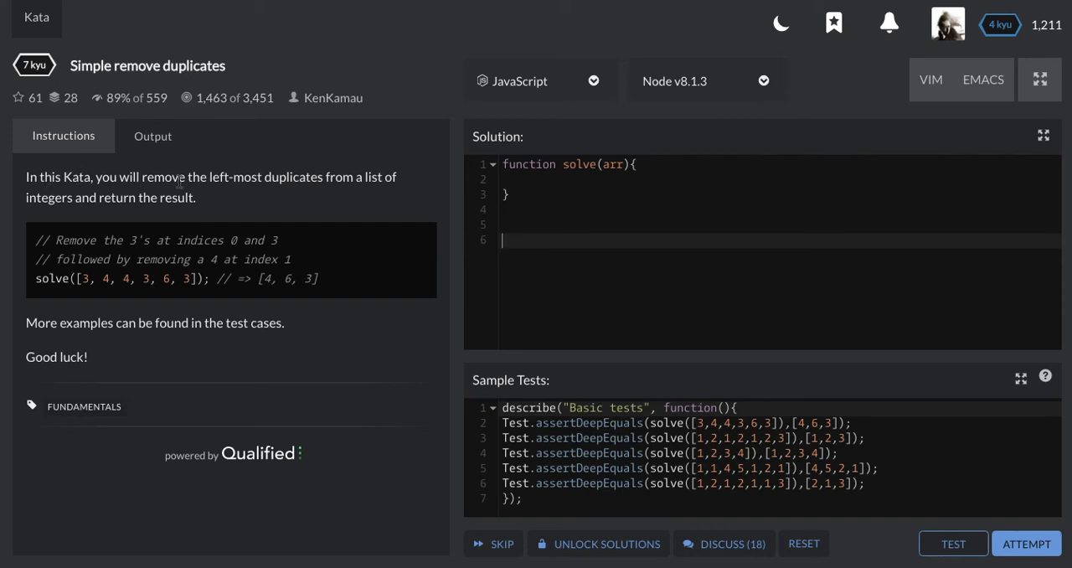
pyautogui.moveTo(211, 179)
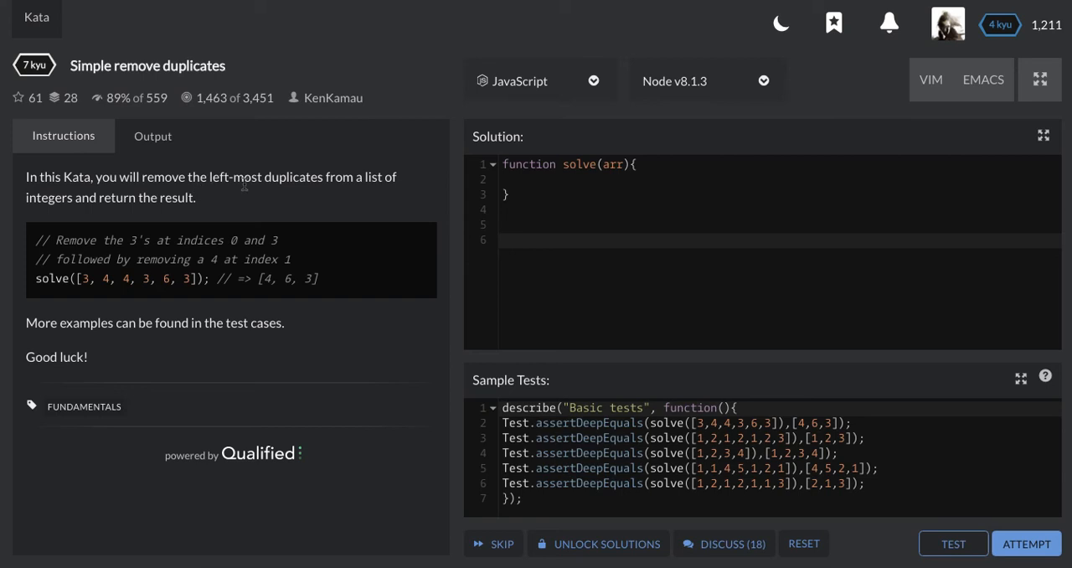
pyautogui.moveTo(383, 194)
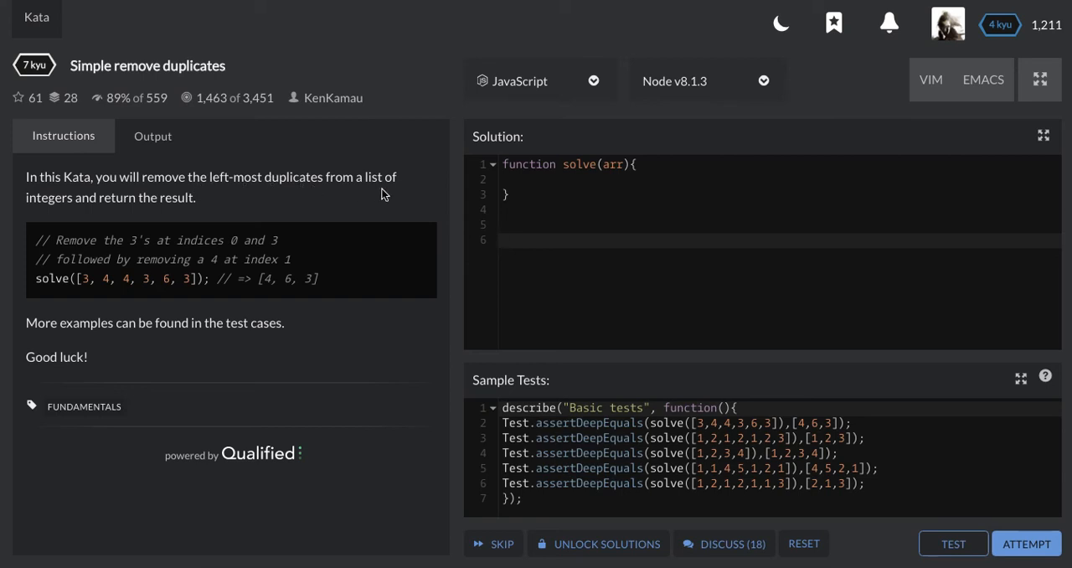
pyautogui.moveTo(184, 214)
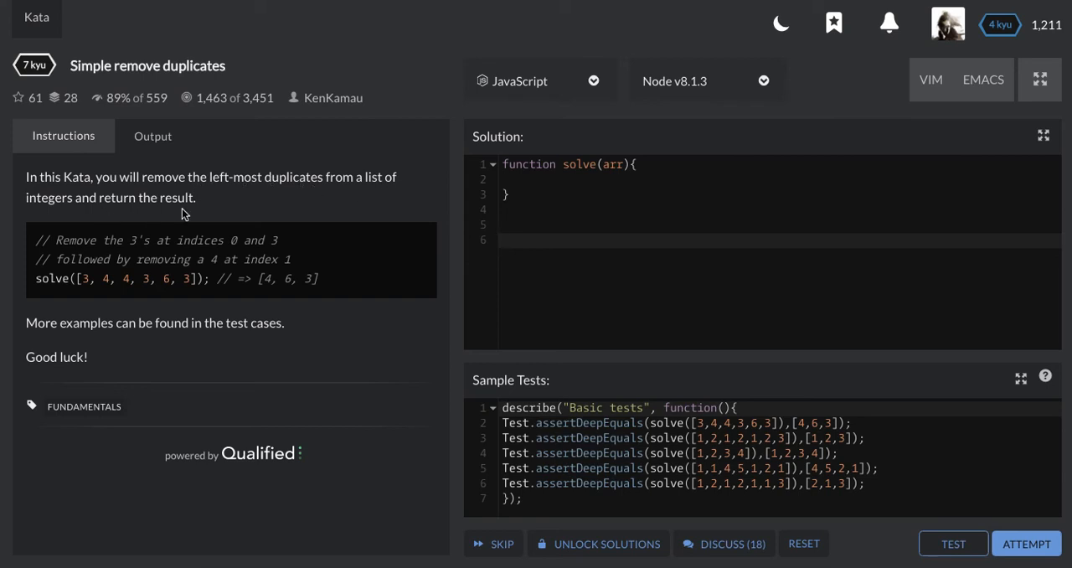
# Declare let answer = [] as the first line of the solve function body
pyautogui.click(73, 278)
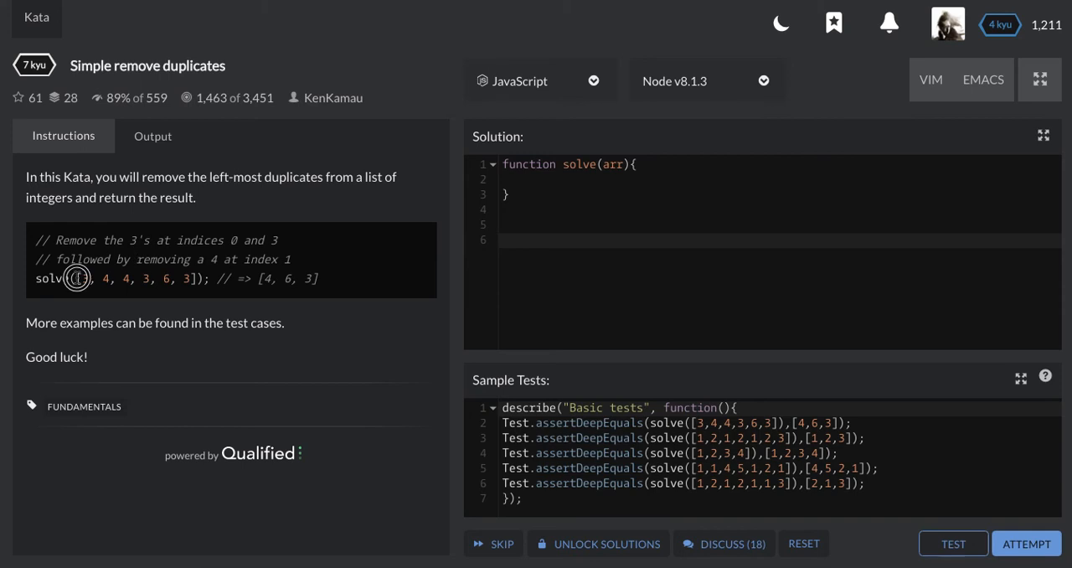
pyautogui.moveTo(174, 283)
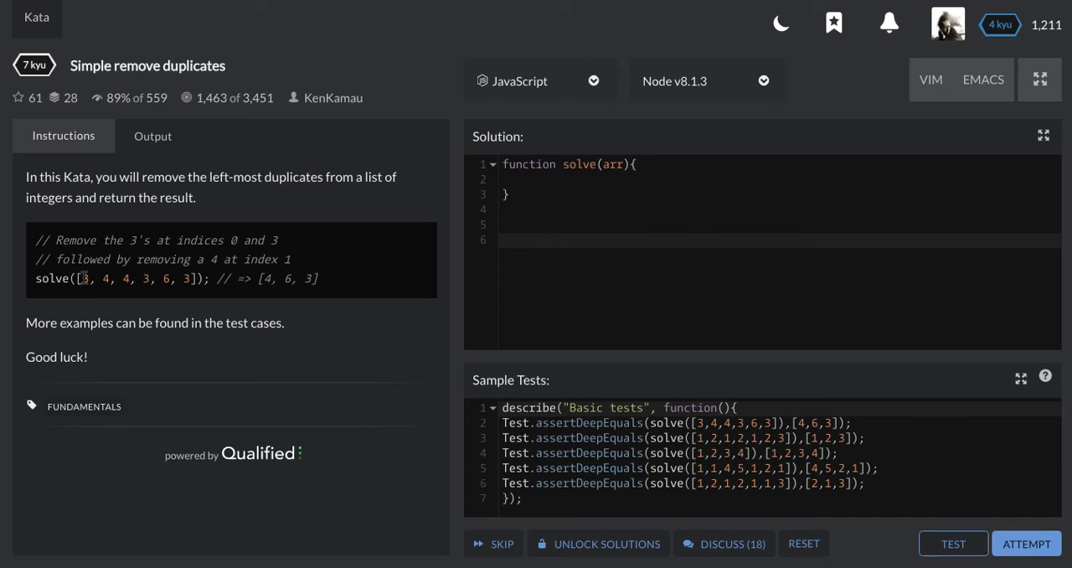
pyautogui.moveTo(144, 278)
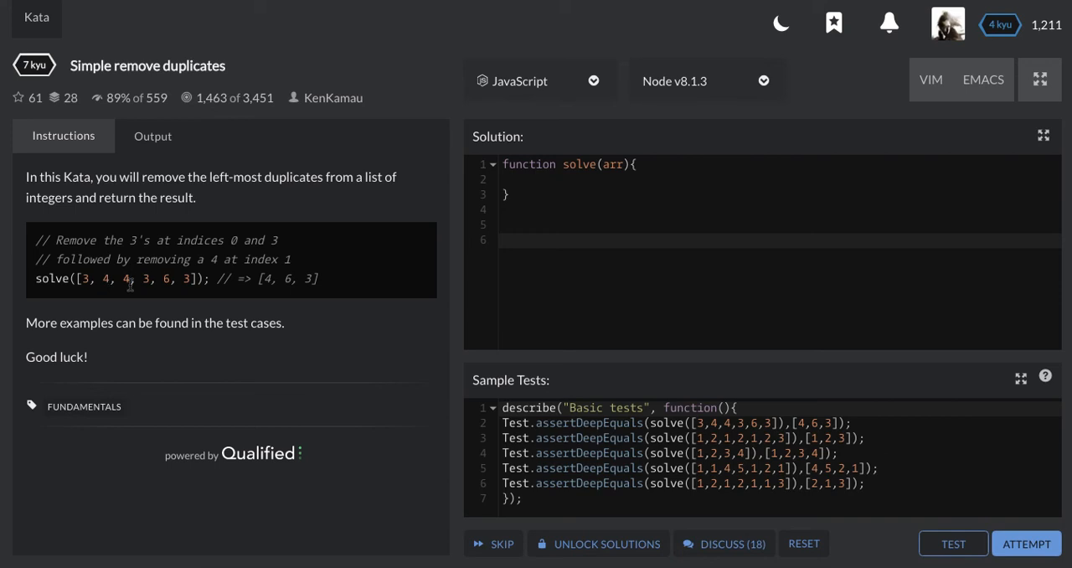
pyautogui.moveTo(104, 278)
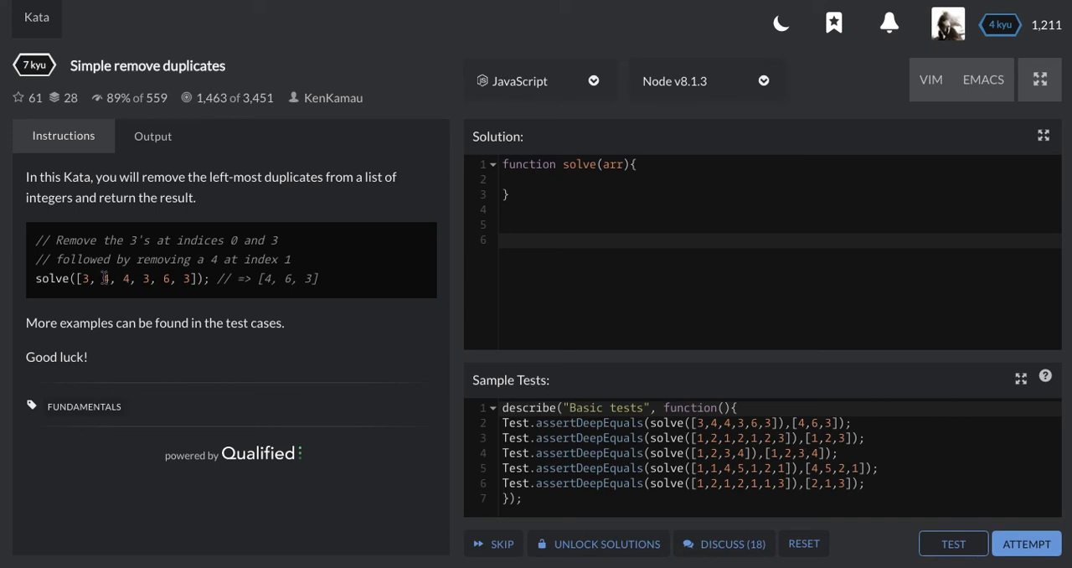
pyautogui.moveTo(131, 275)
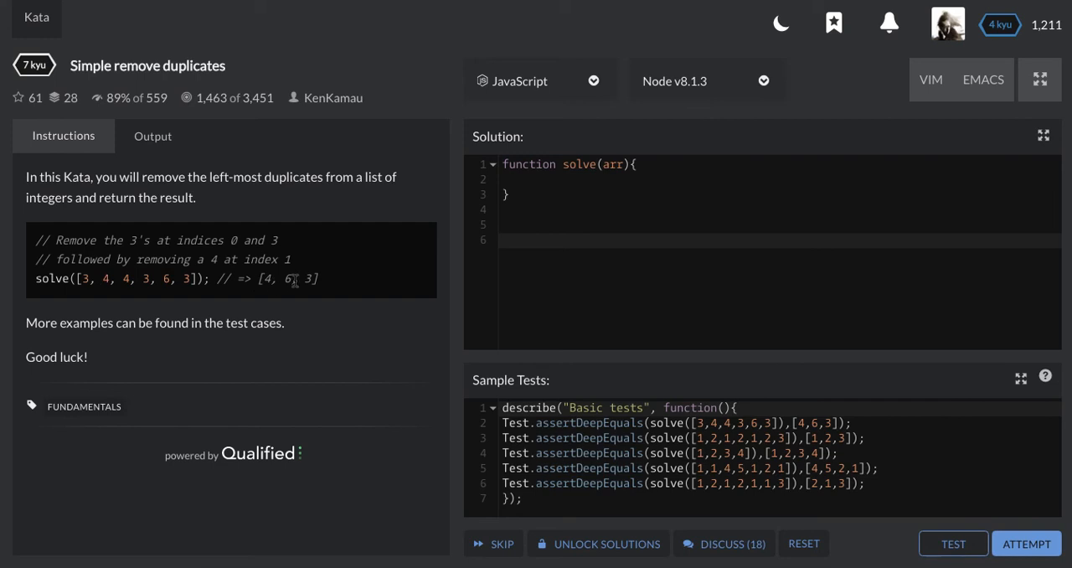
pyautogui.moveTo(321, 285)
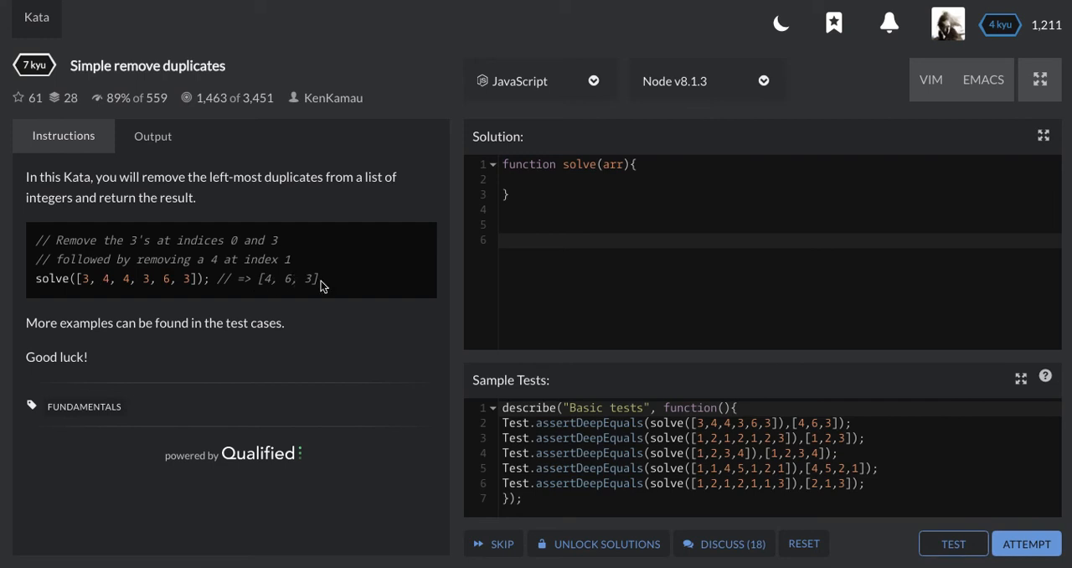
pyautogui.moveTo(204, 285)
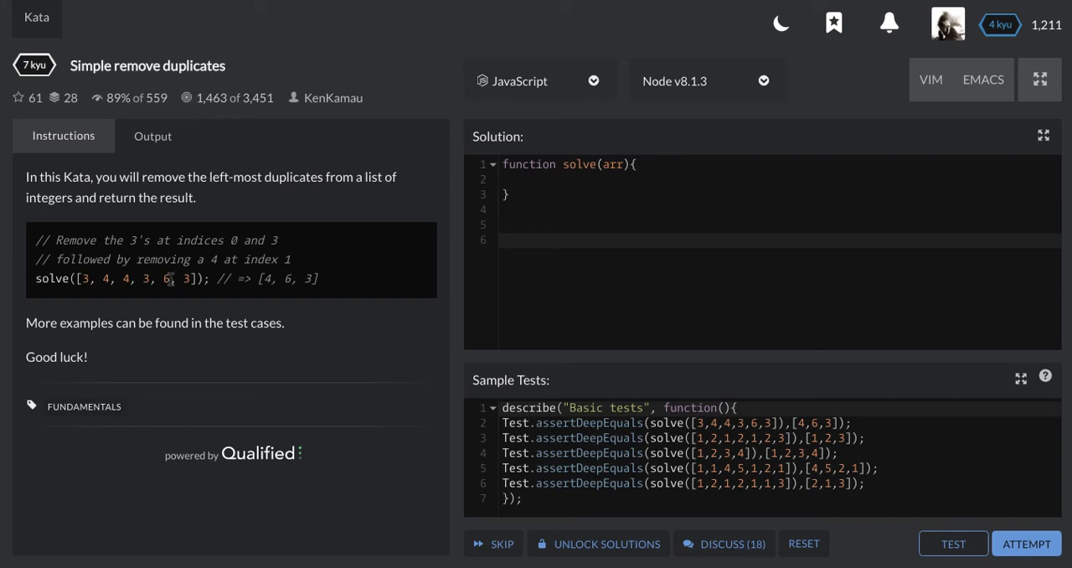
pyautogui.moveTo(207, 283)
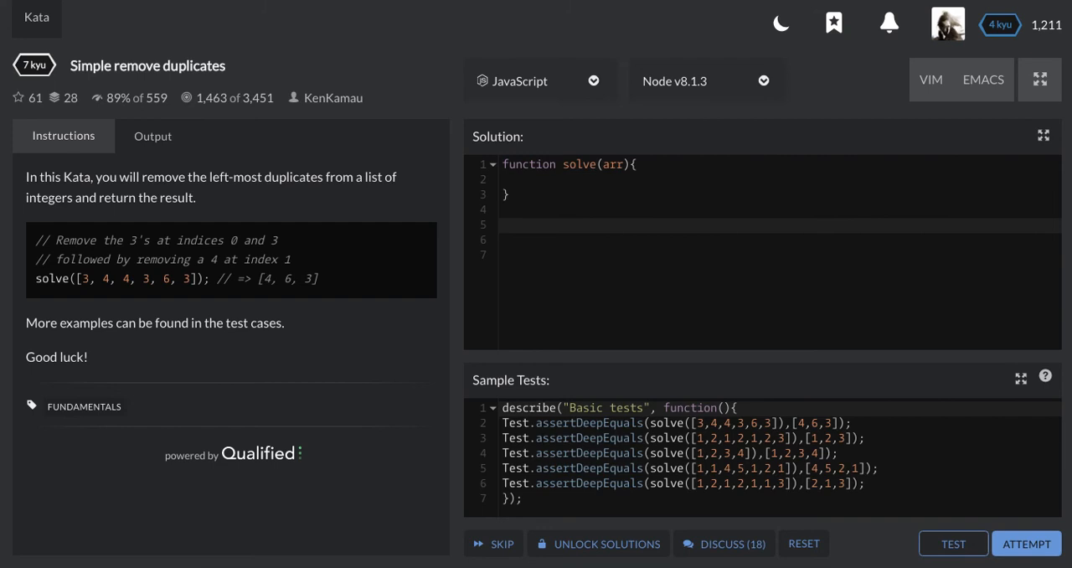
pyautogui.moveTo(185, 264)
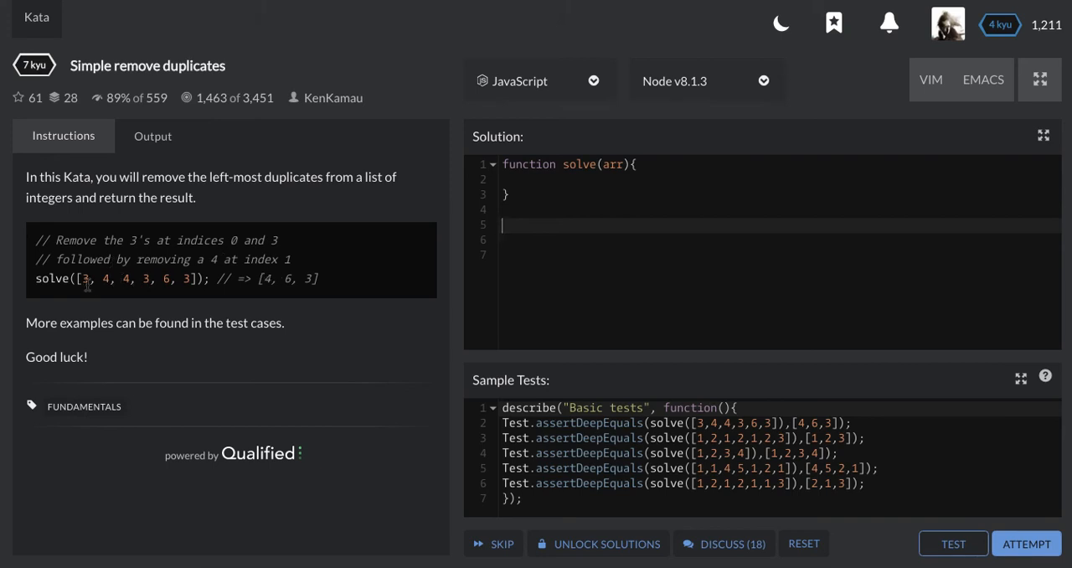
pyautogui.moveTo(333, 250)
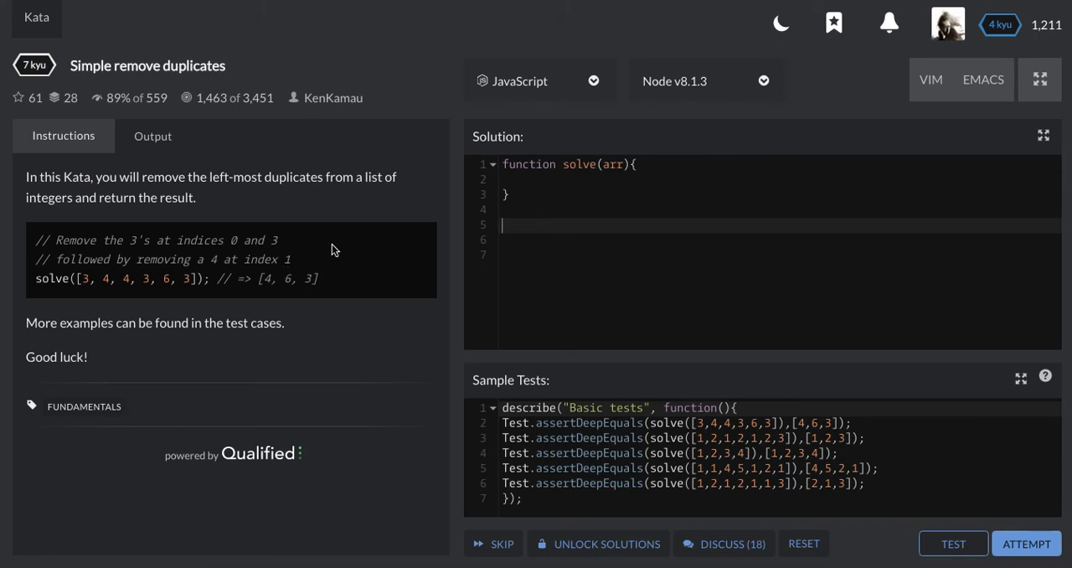
pyautogui.click(561, 179)
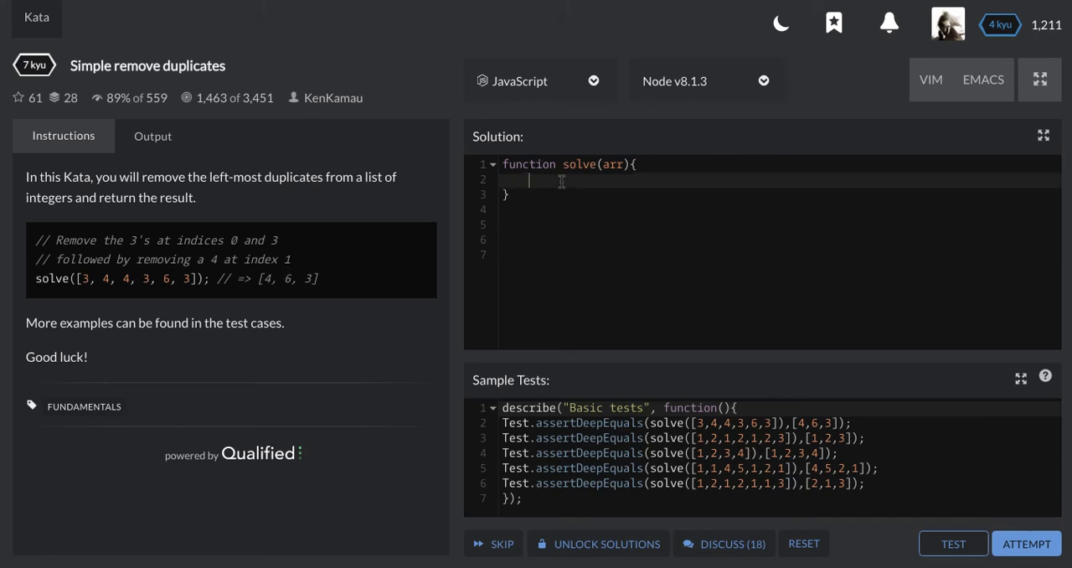
pyautogui.write('let answer')
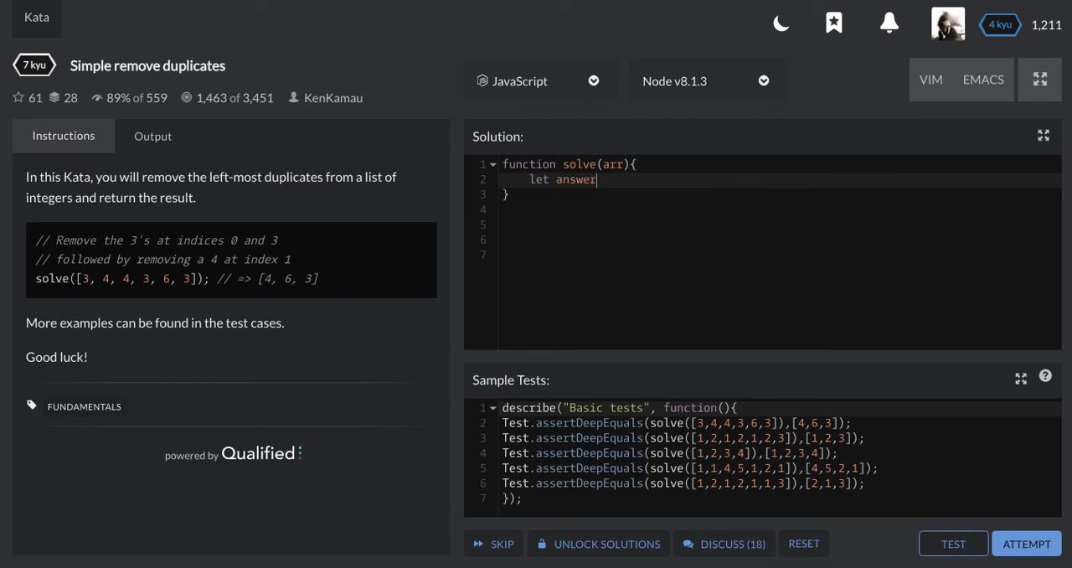
pyautogui.write('= []')
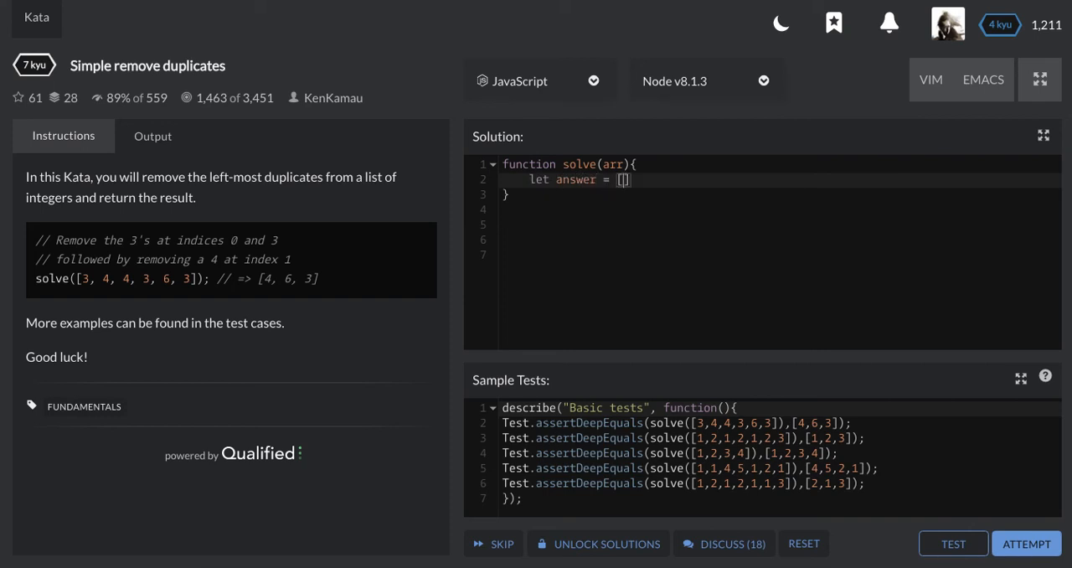
pyautogui.press('Enter')
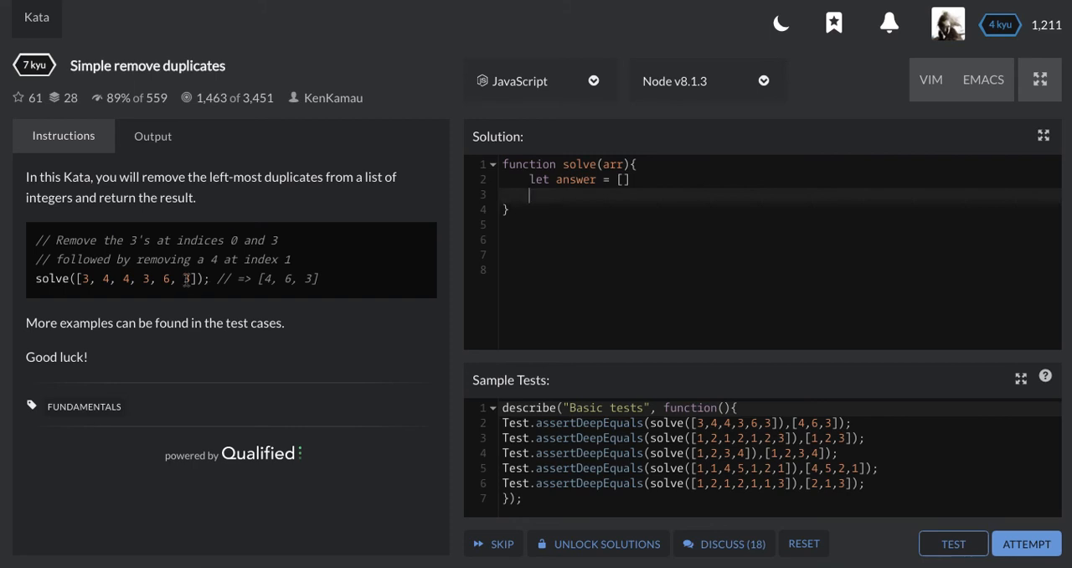
pyautogui.moveTo(188, 283)
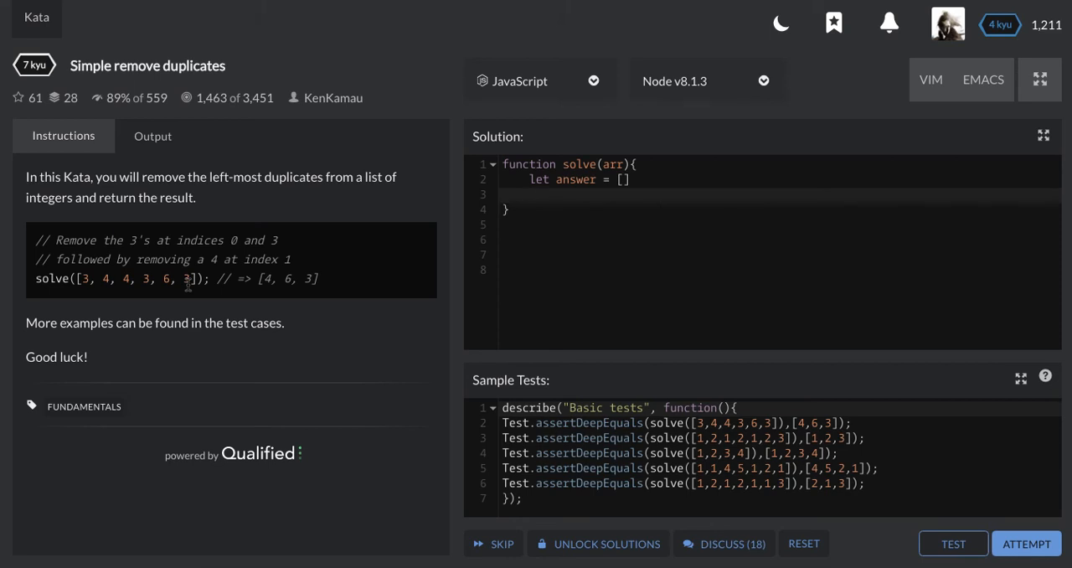
# Write the loop header while (arr.length > 0) { after fixing a typo
pyautogui.write('whwile')
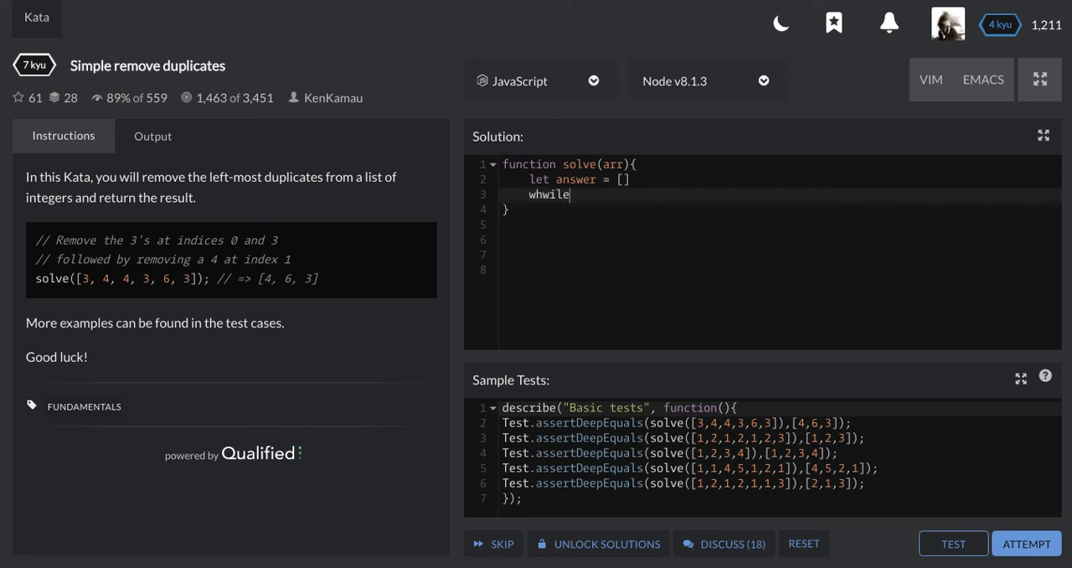
pyautogui.press('BackSpace')
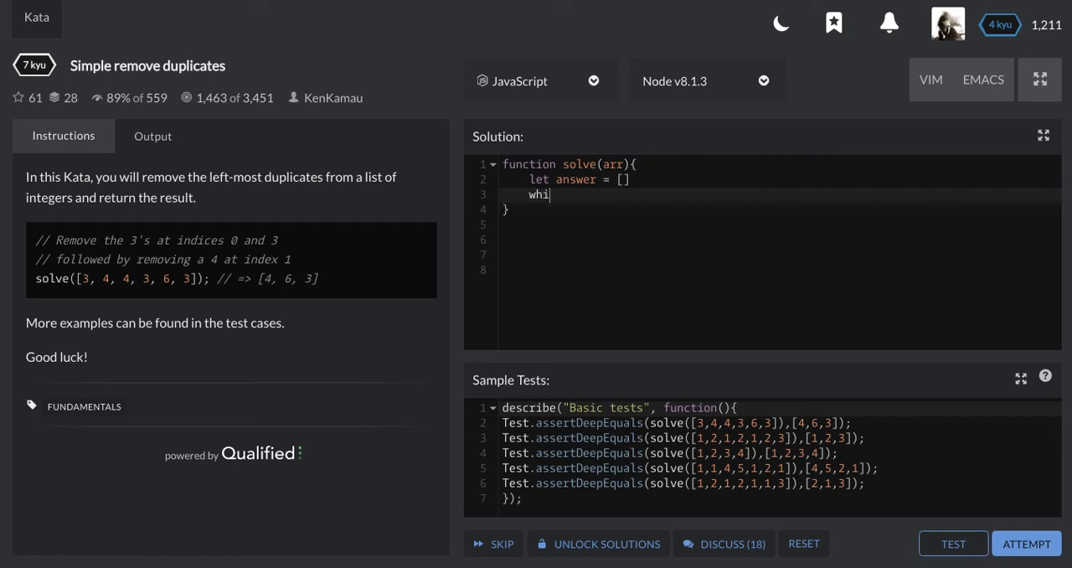
pyautogui.write('le')
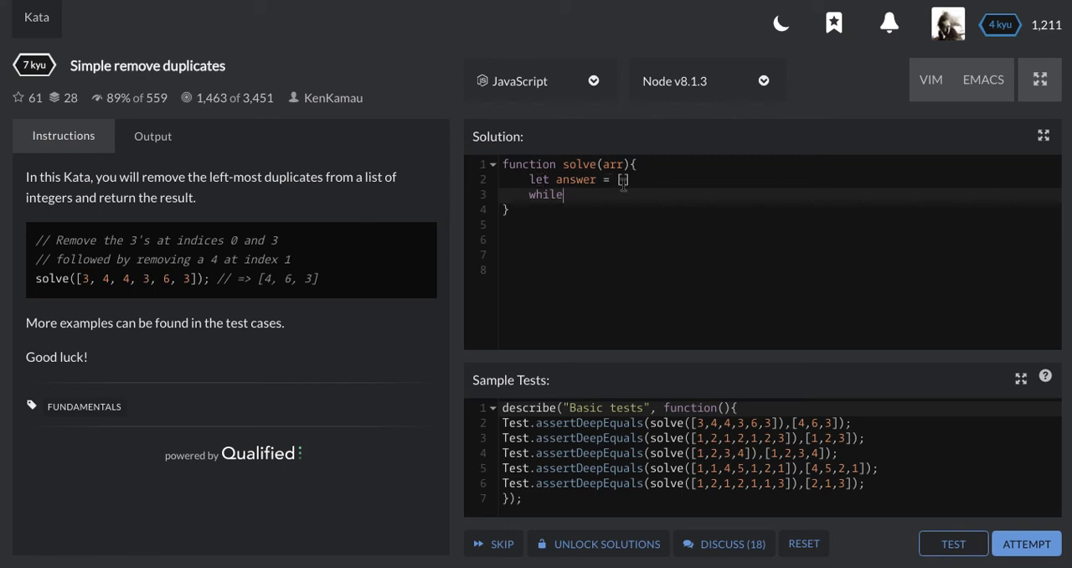
pyautogui.moveTo(325, 278)
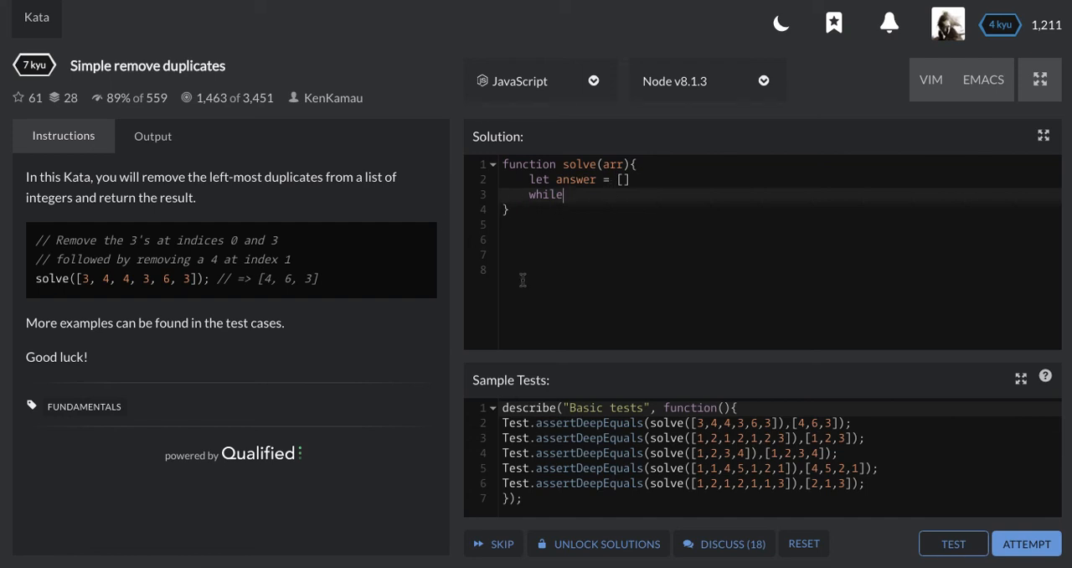
pyautogui.write('(a)')
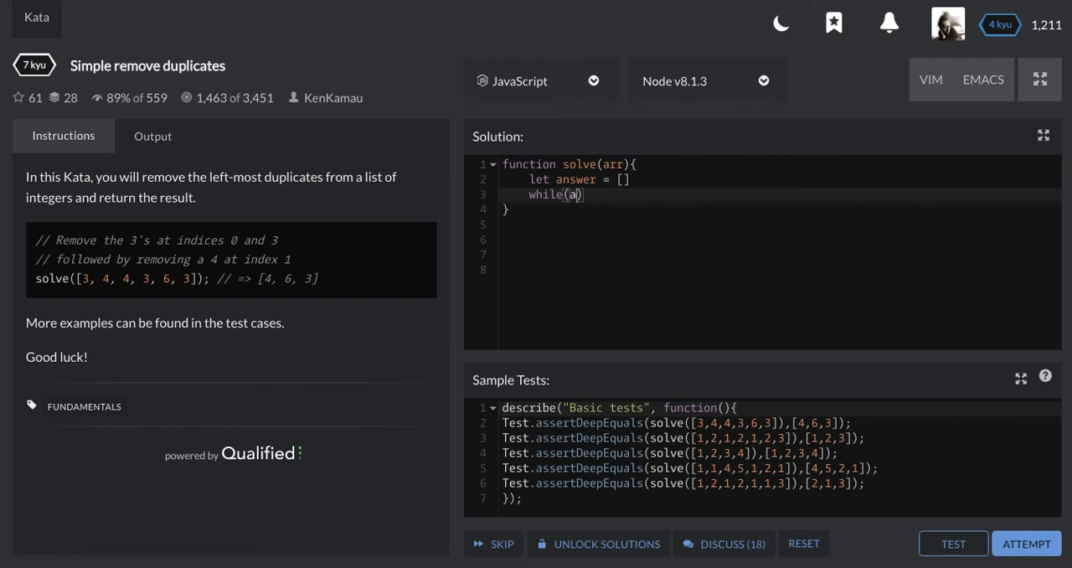
pyautogui.write('rr.l')
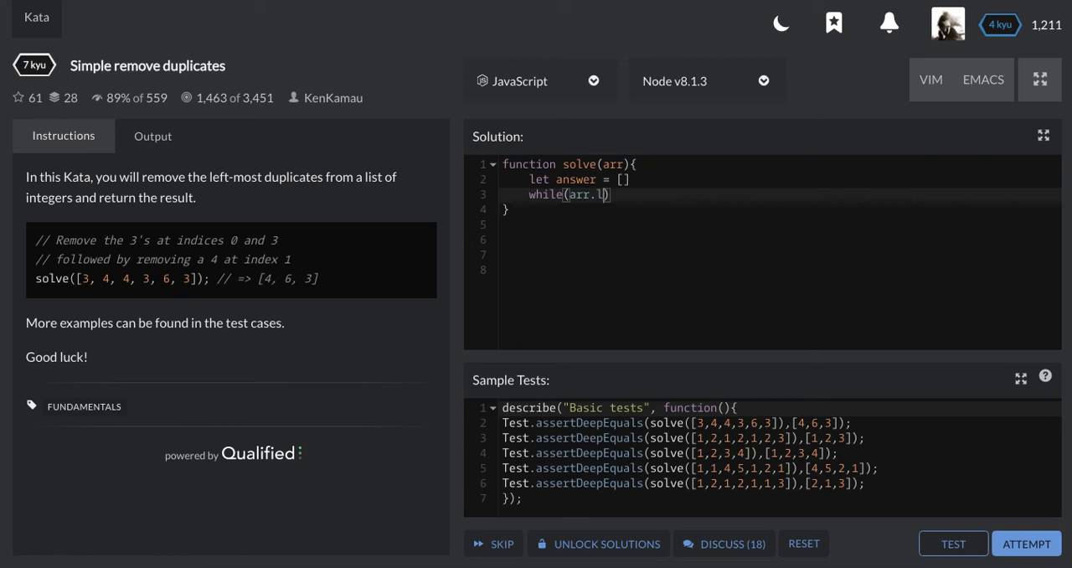
pyautogui.write('ength')
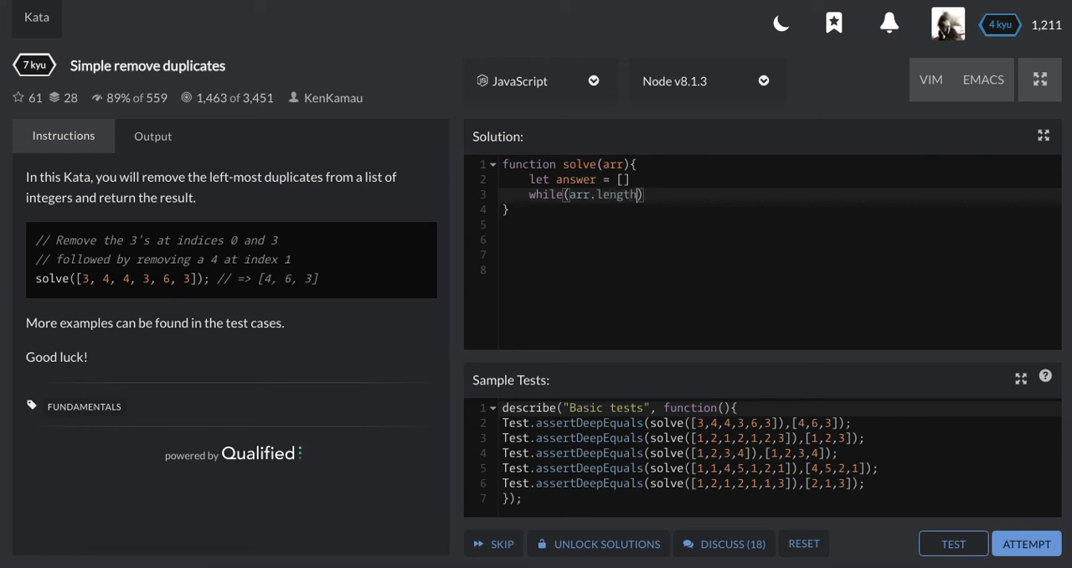
pyautogui.write('>')
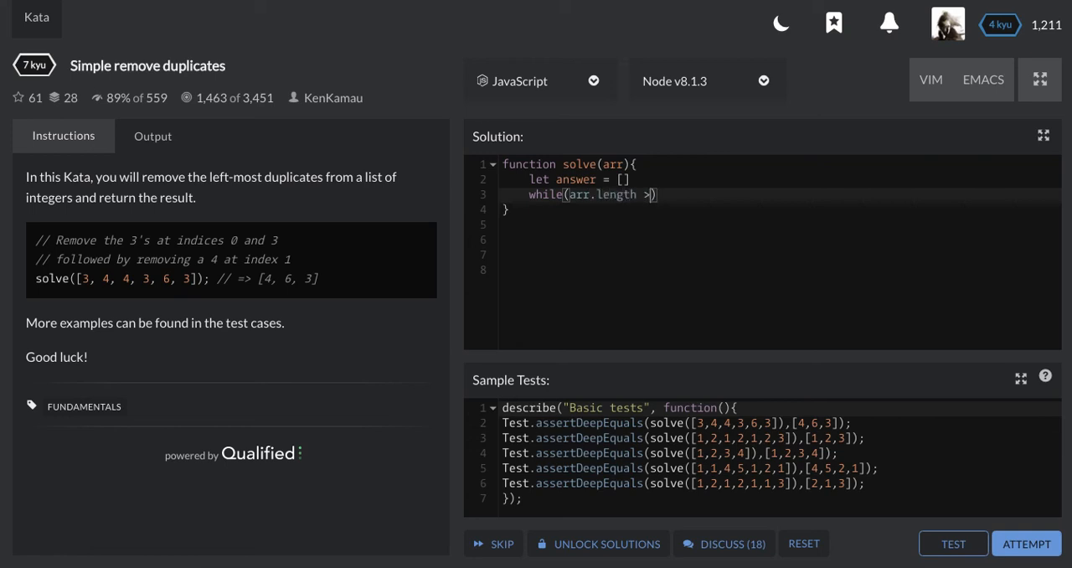
pyautogui.write('0)')
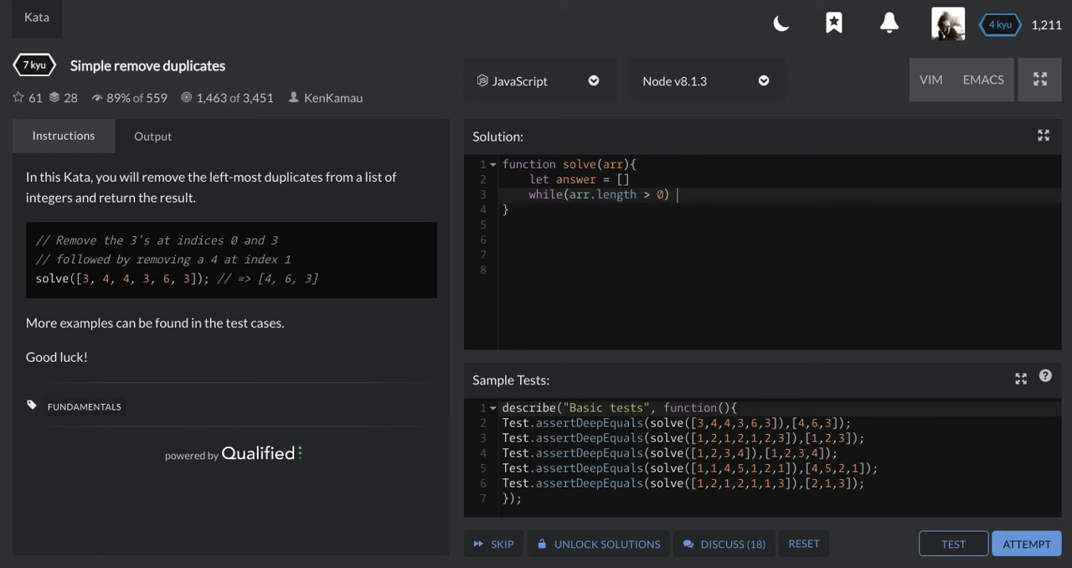
pyautogui.write('{')
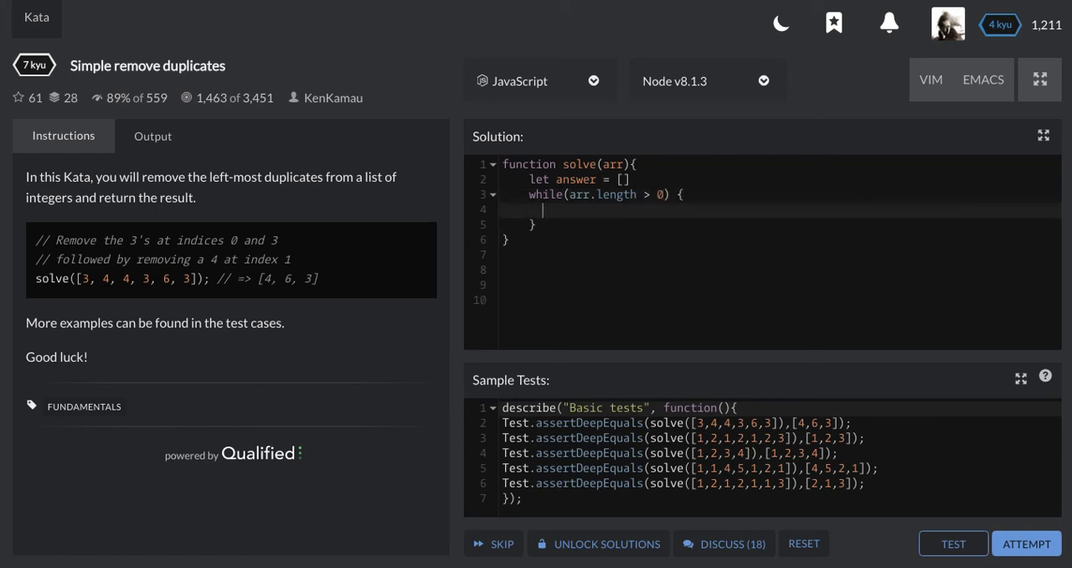
# Inside the loop, add const element = arr.pop()
pyautogui.write('c')
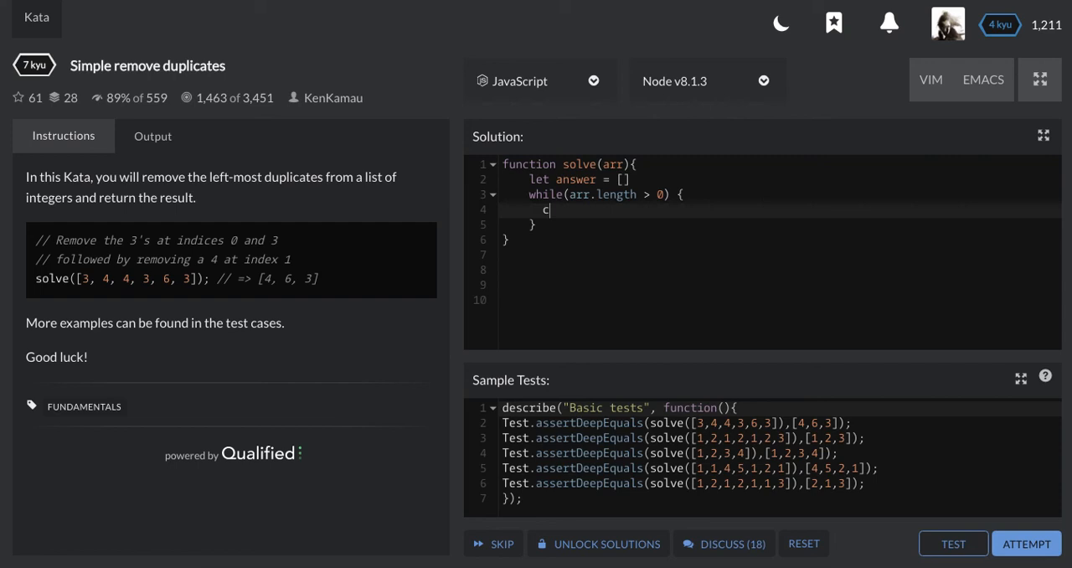
pyautogui.write('onst')
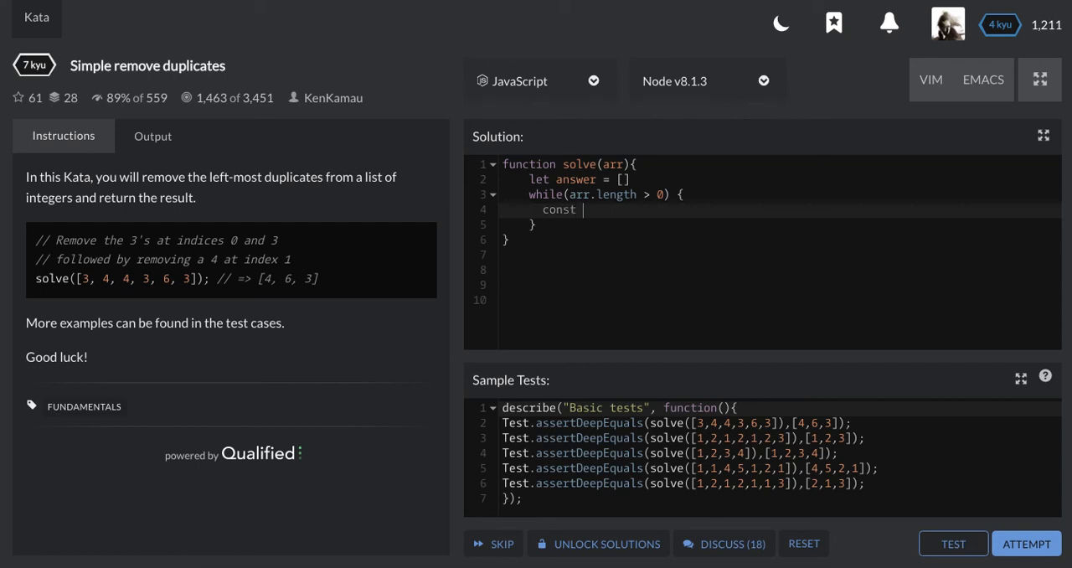
pyautogui.write('ele')
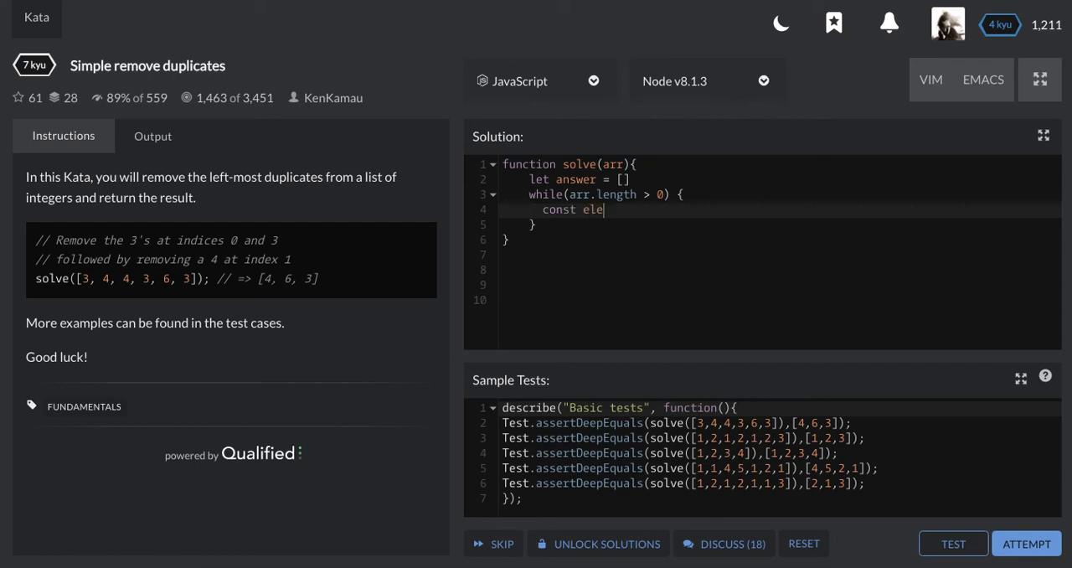
pyautogui.write('ment =')
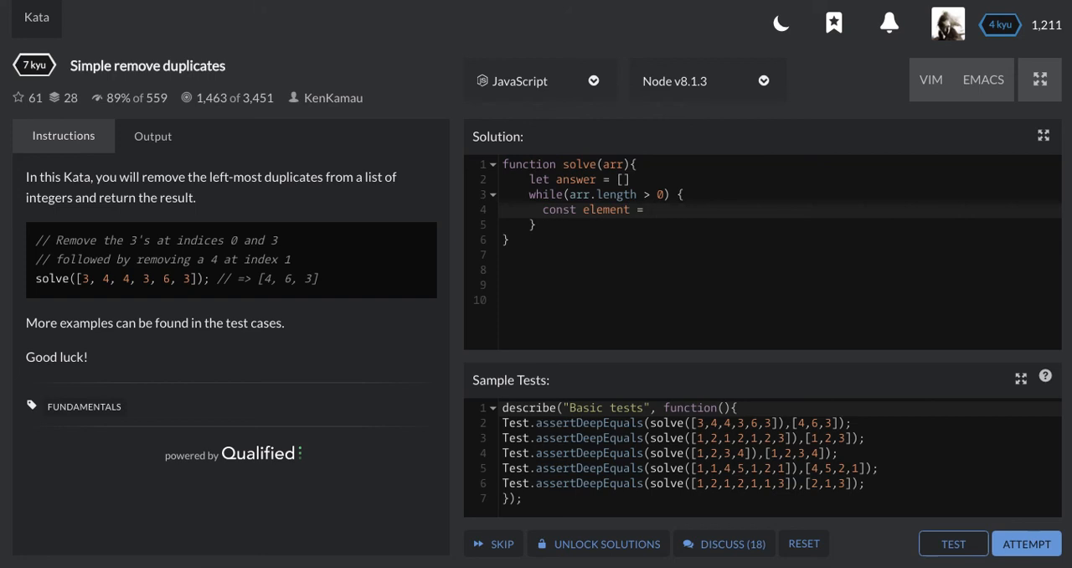
pyautogui.write('arr.')
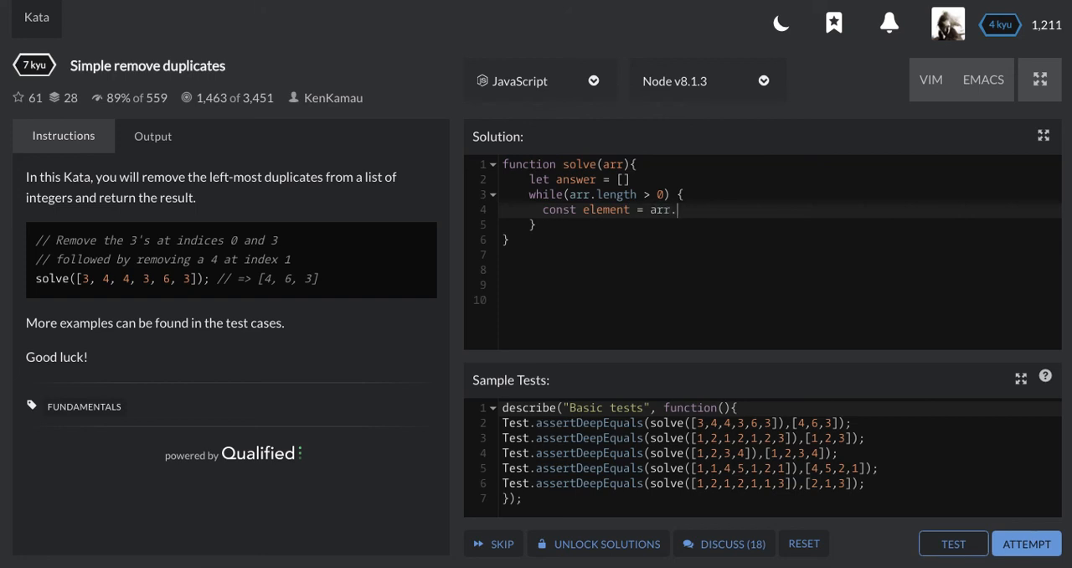
pyautogui.write('pop()')
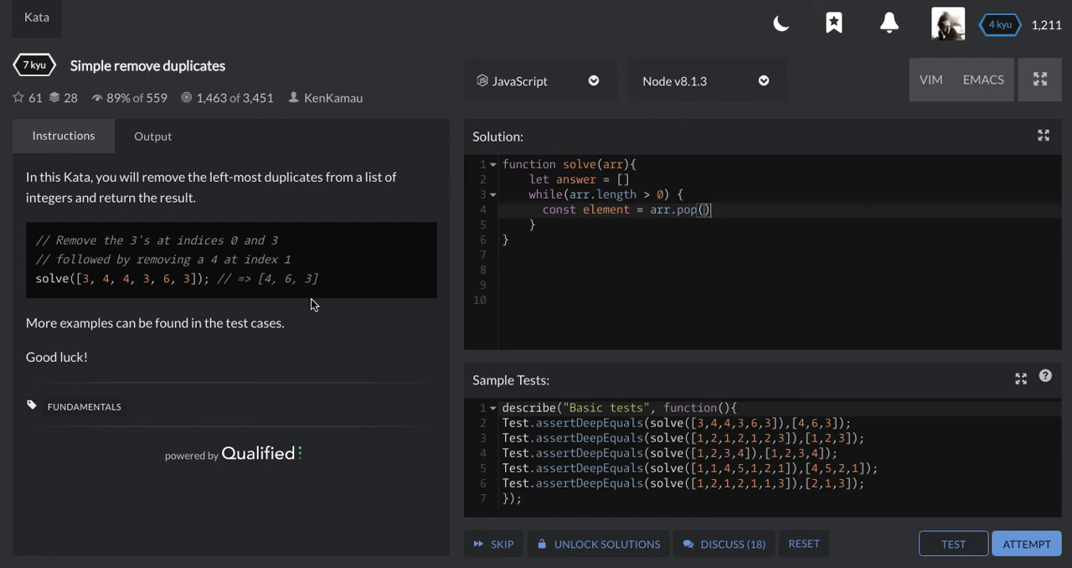
pyautogui.moveTo(623, 191)
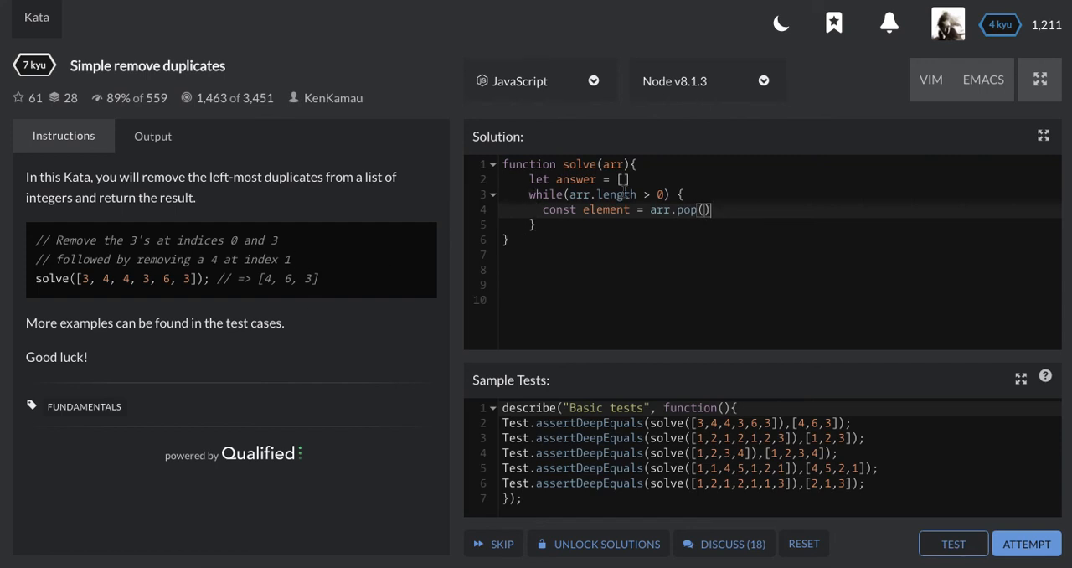
pyautogui.moveTo(82, 291)
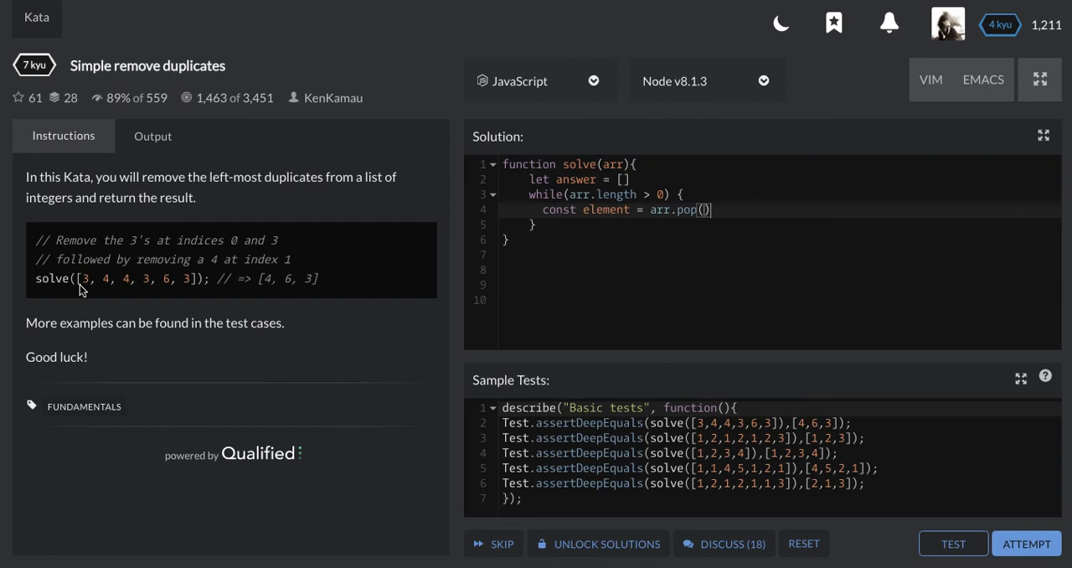
pyautogui.moveTo(217, 298)
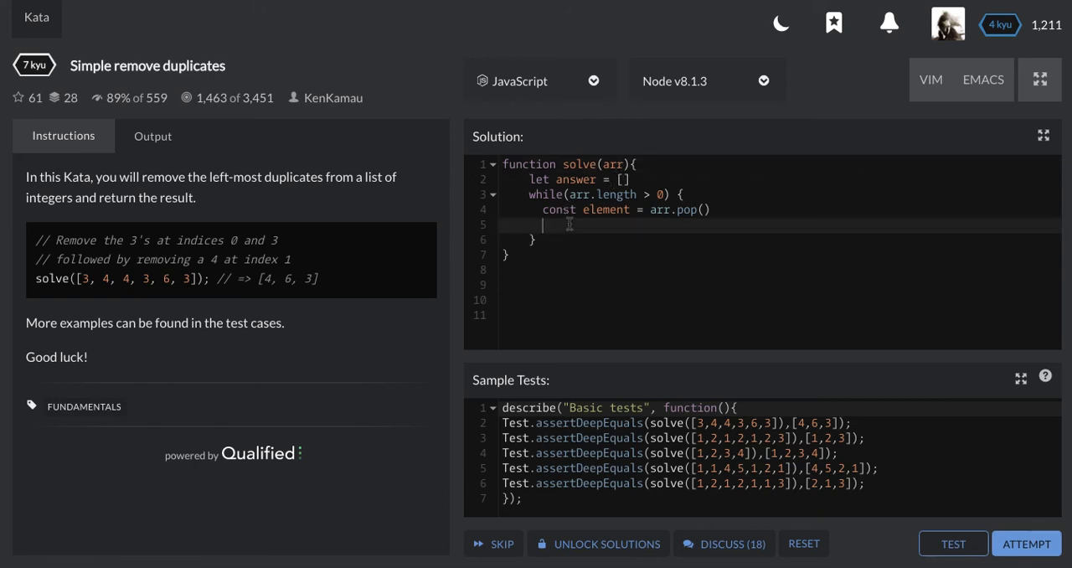
# Add if (!answer.includes(poppedElement)) {} and rename the constant to poppedElement
pyautogui.write('i')
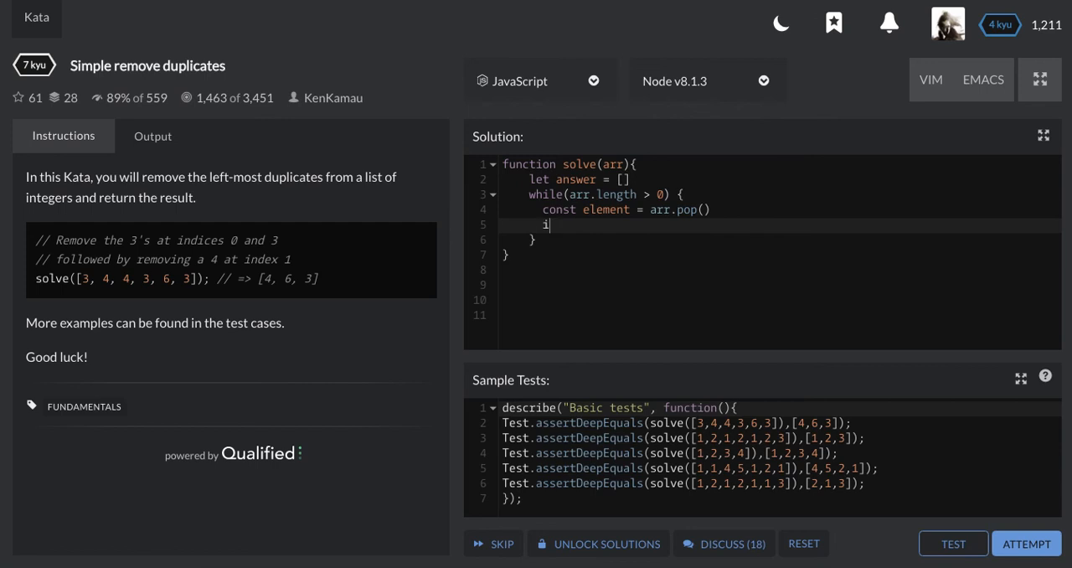
pyautogui.write('f (answer')
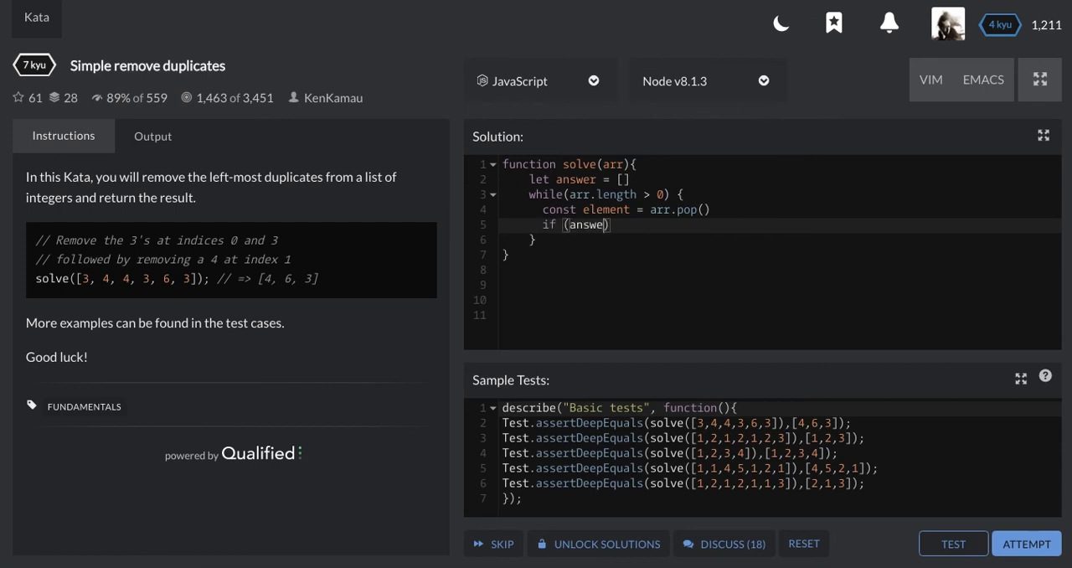
pyautogui.write('.include')
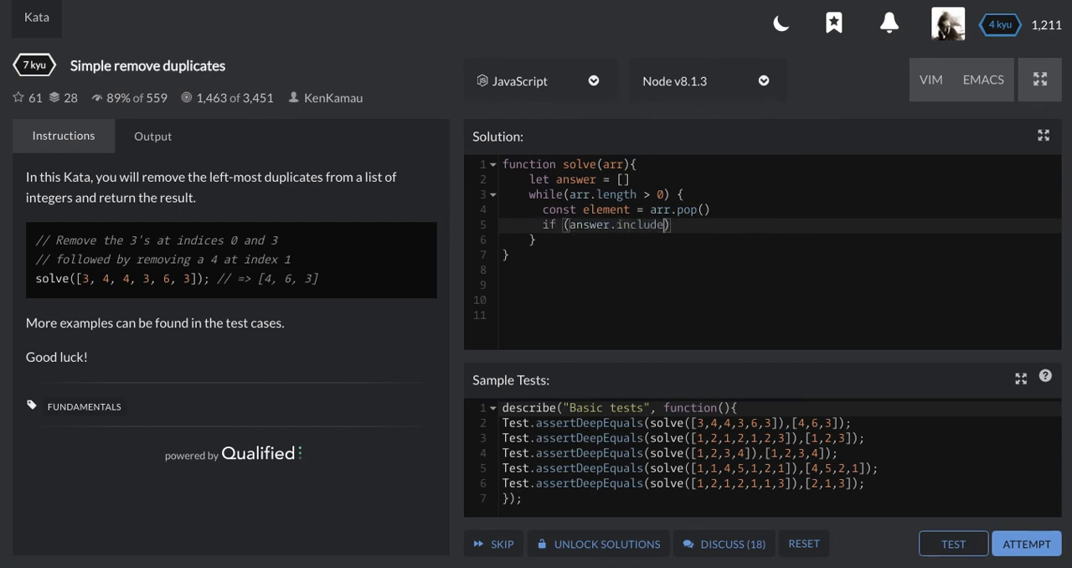
pyautogui.write('(element')
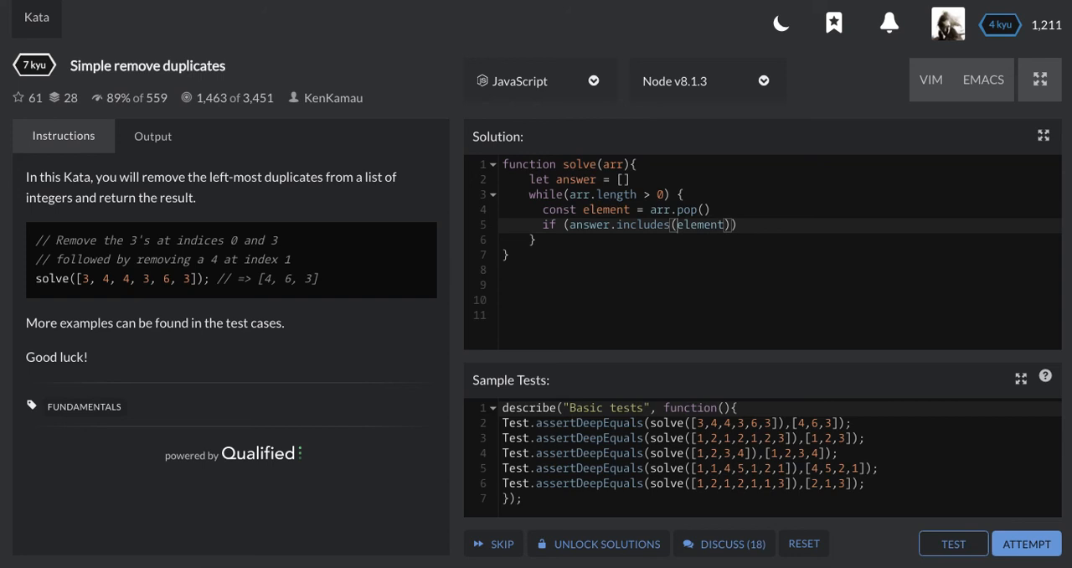
pyautogui.write('poppedE')
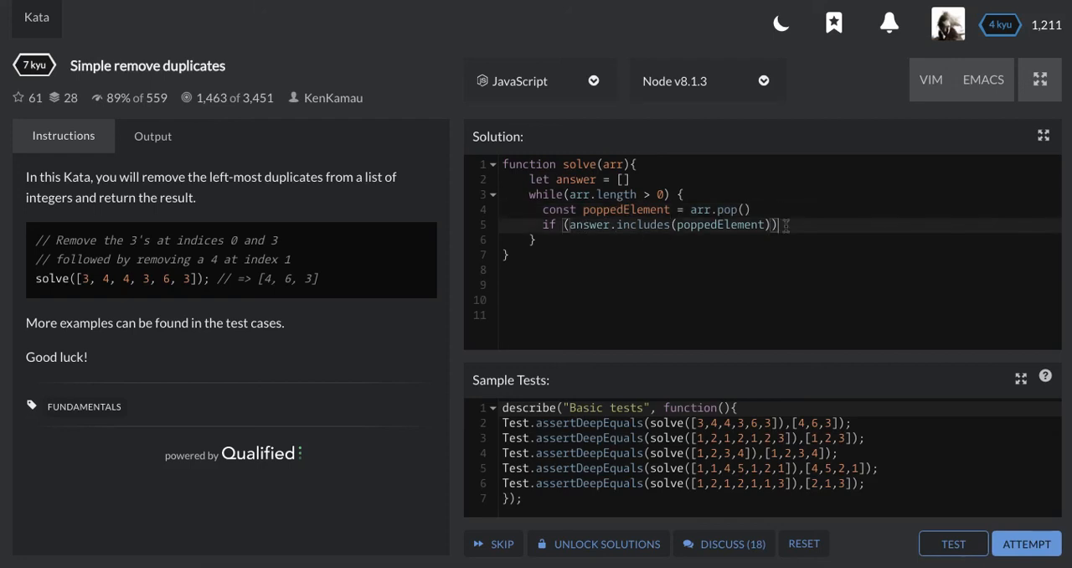
pyautogui.write('{}')
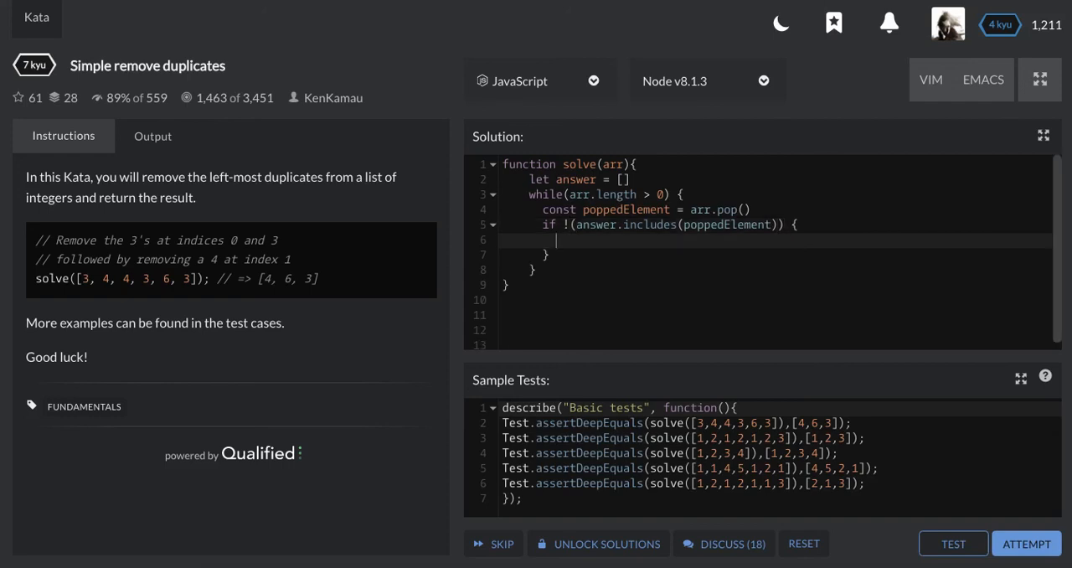
# Push poppedElement into answer inside the if block
pyautogui.write('answer.push(')
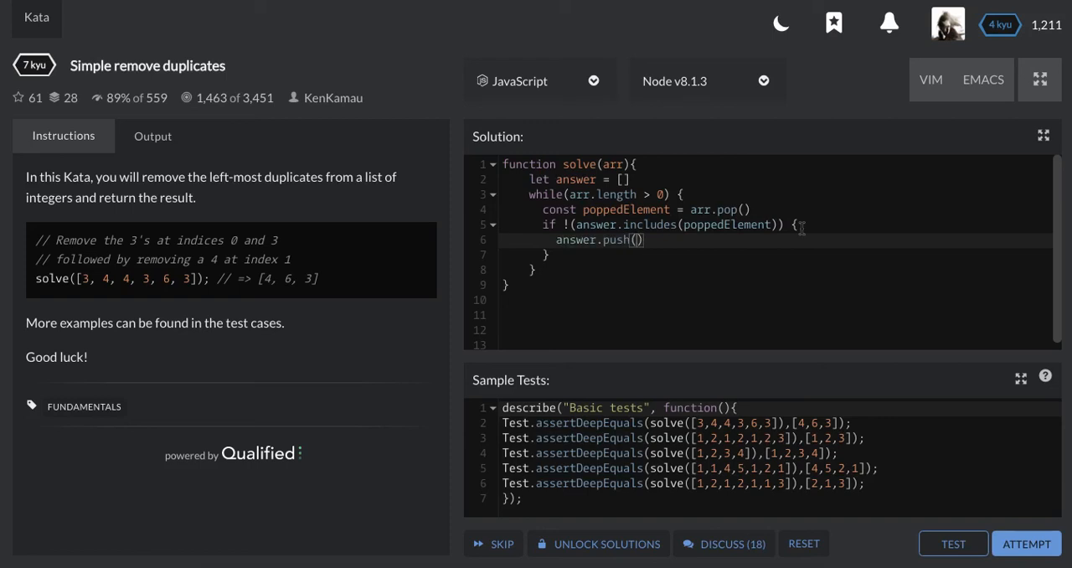
pyautogui.write('poppedElement')
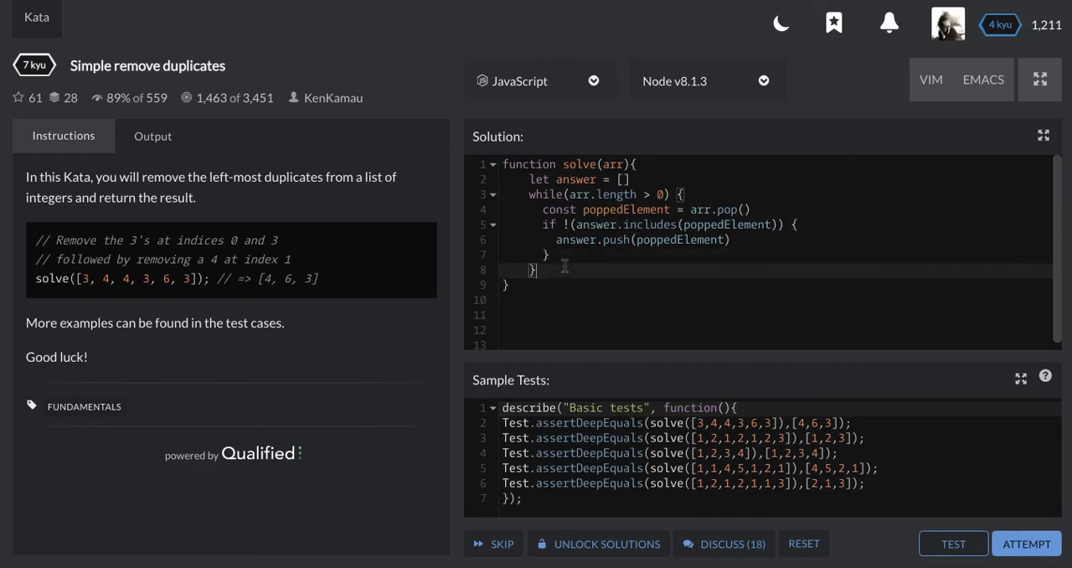
# Log answer after the loop, run the sample tests, and rerun after fixing the !( placement
pyautogui.write('console')
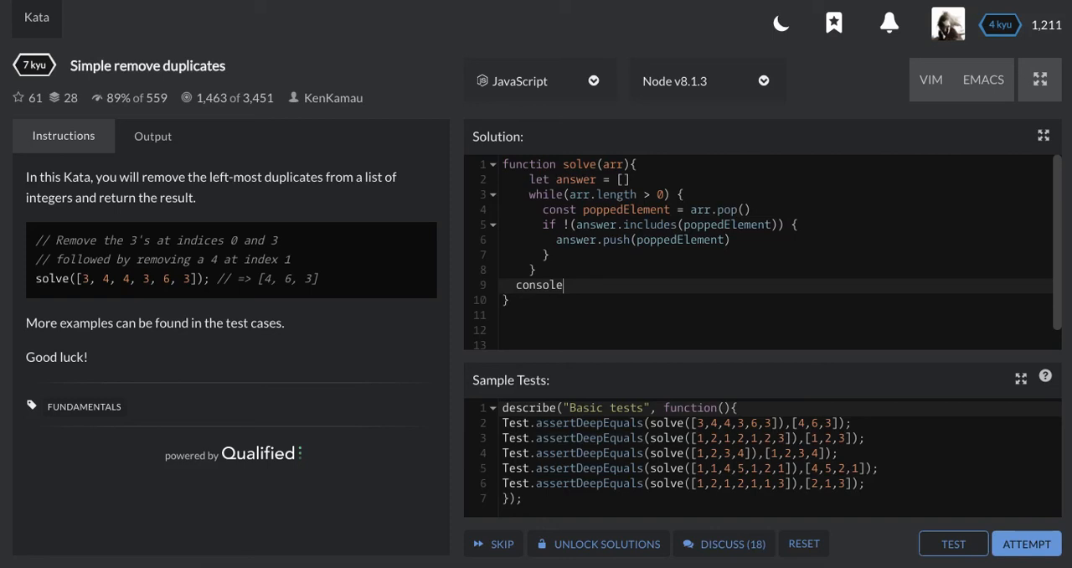
pyautogui.write('.log(ans)')
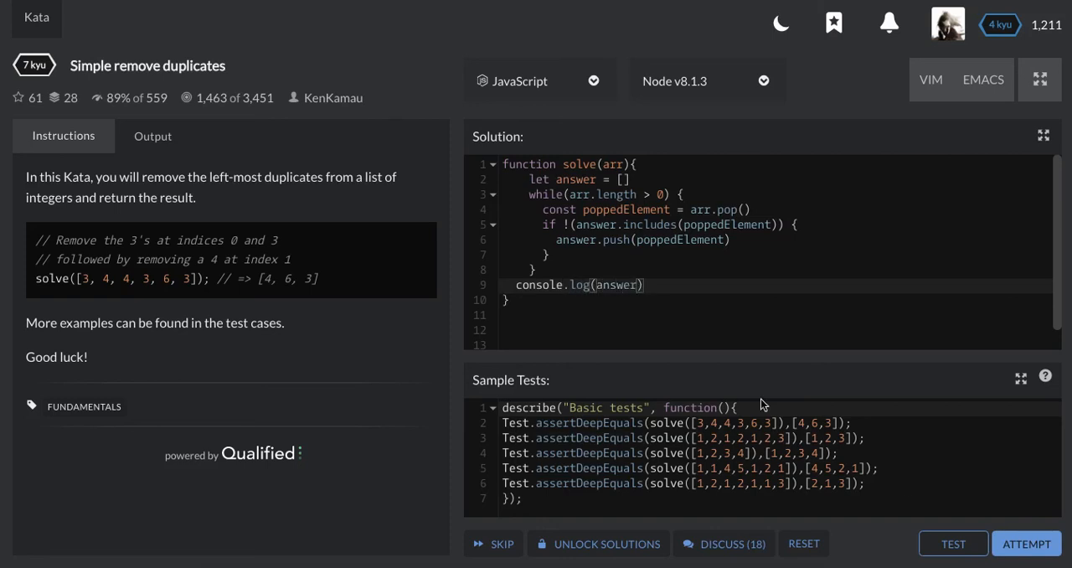
pyautogui.moveTo(953, 542)
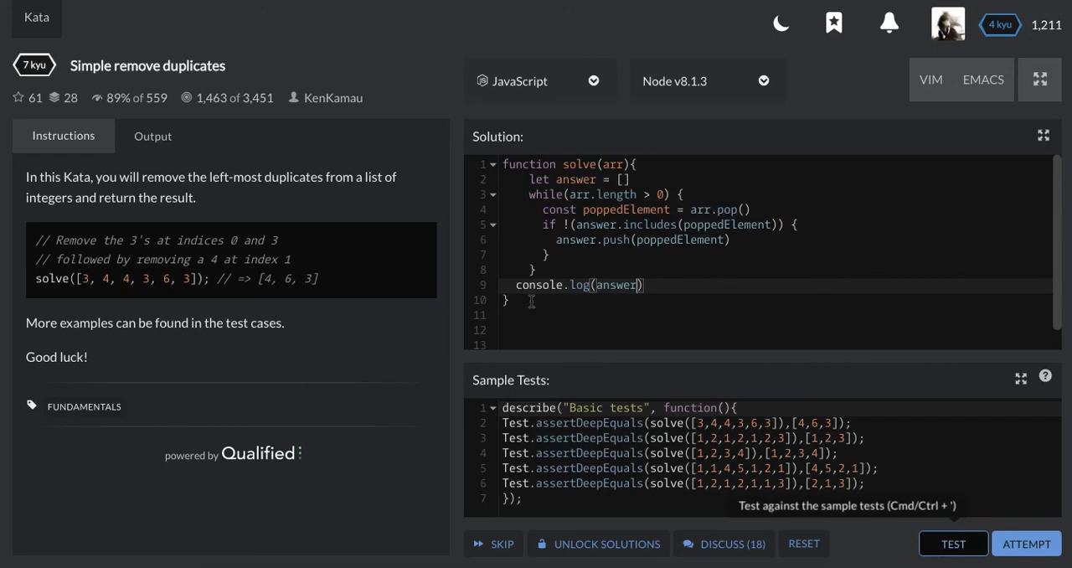
pyautogui.click(953, 543)
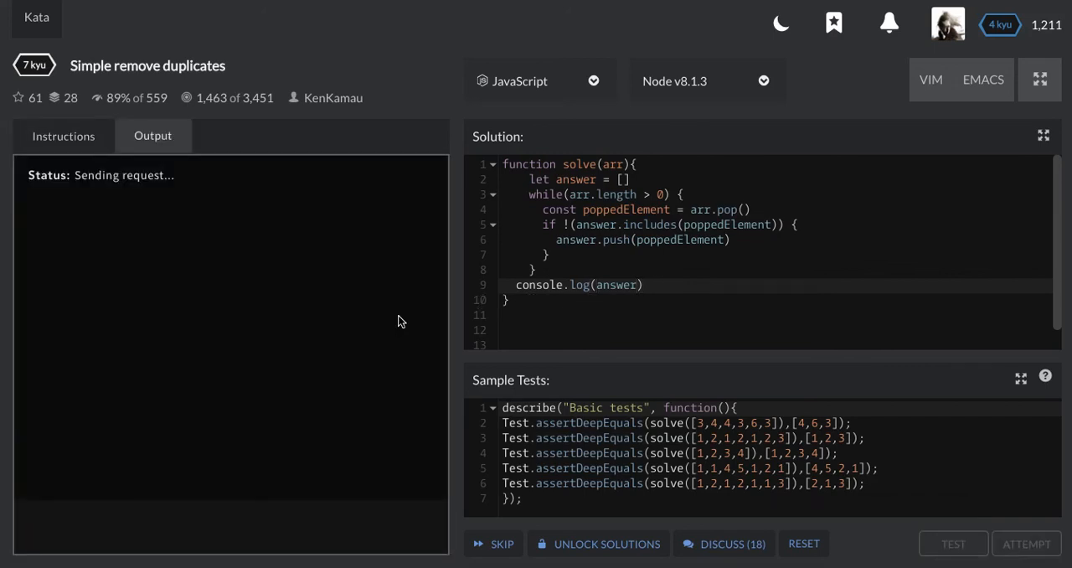
pyautogui.moveTo(411, 409)
pyautogui.write('(')
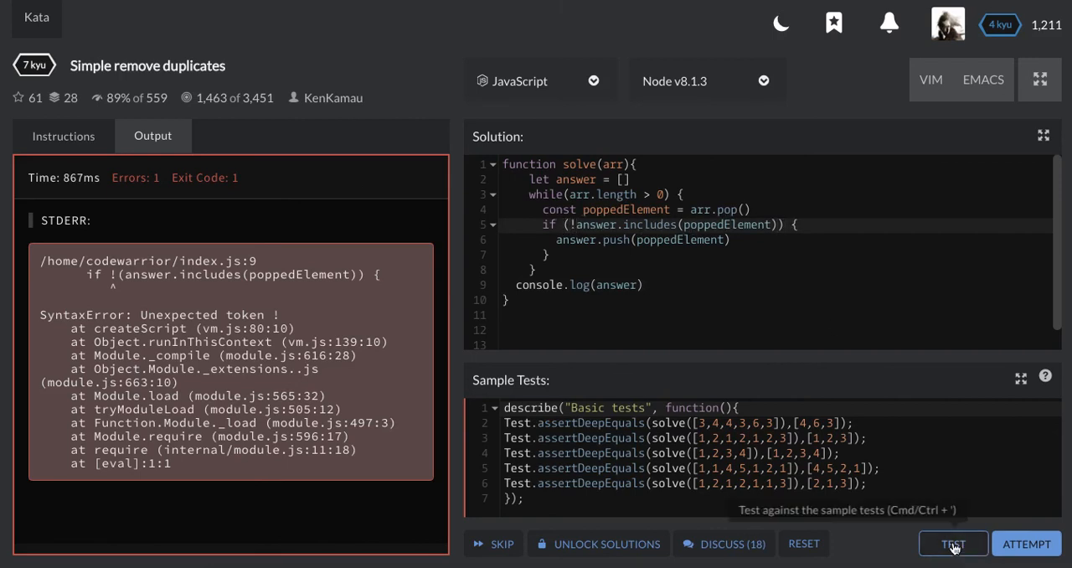
pyautogui.click(953, 542)
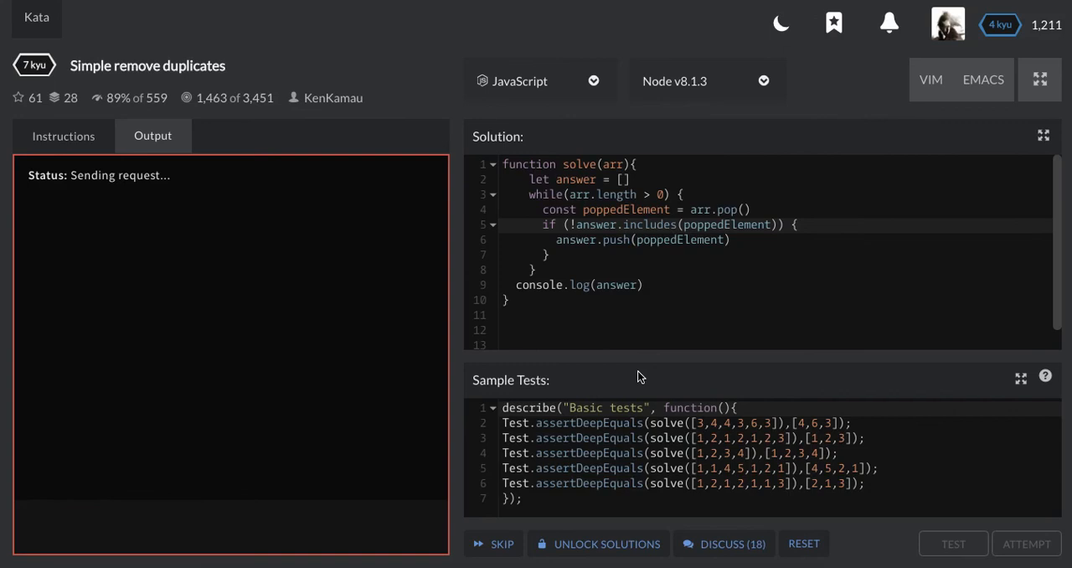
# Review the failing sample test logs showing reversed answers and undefined results
pyautogui.click(953, 542)
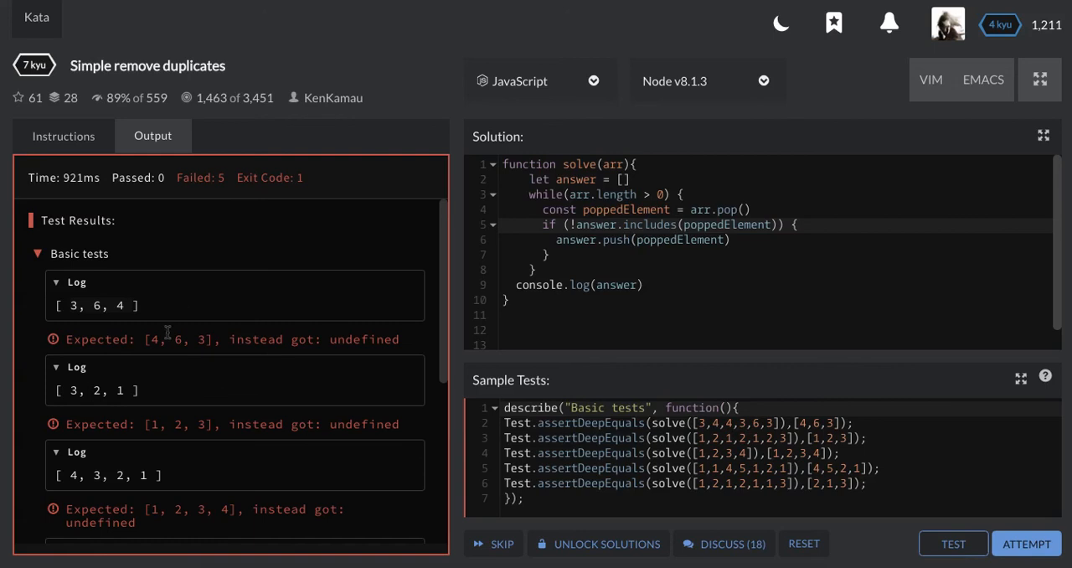
pyautogui.moveTo(191, 407)
pyautogui.write('//')
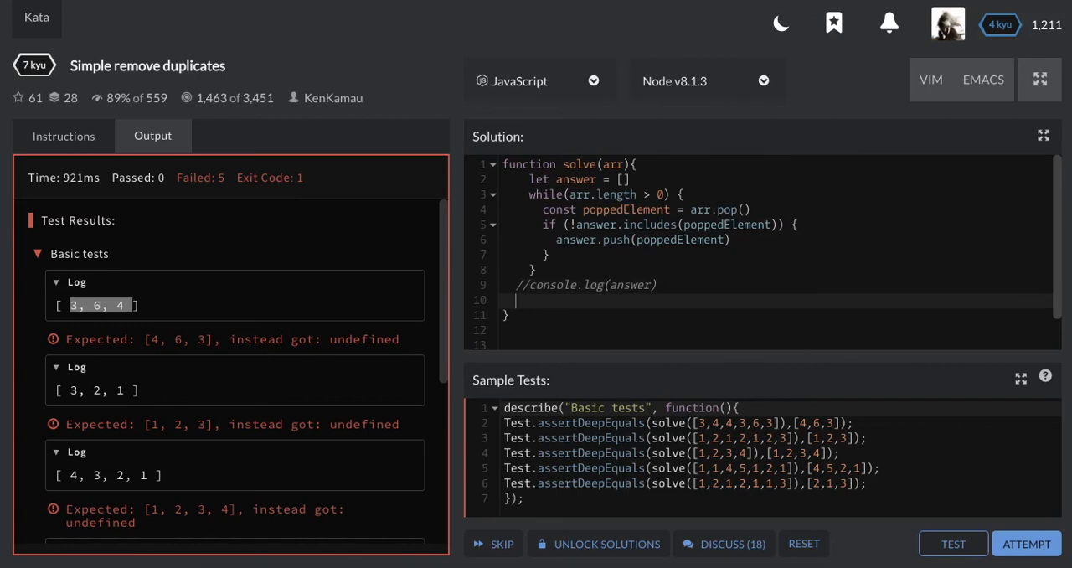
# Return answer.reverse() at the end of the function and run the sample tests
pyautogui.write('return')
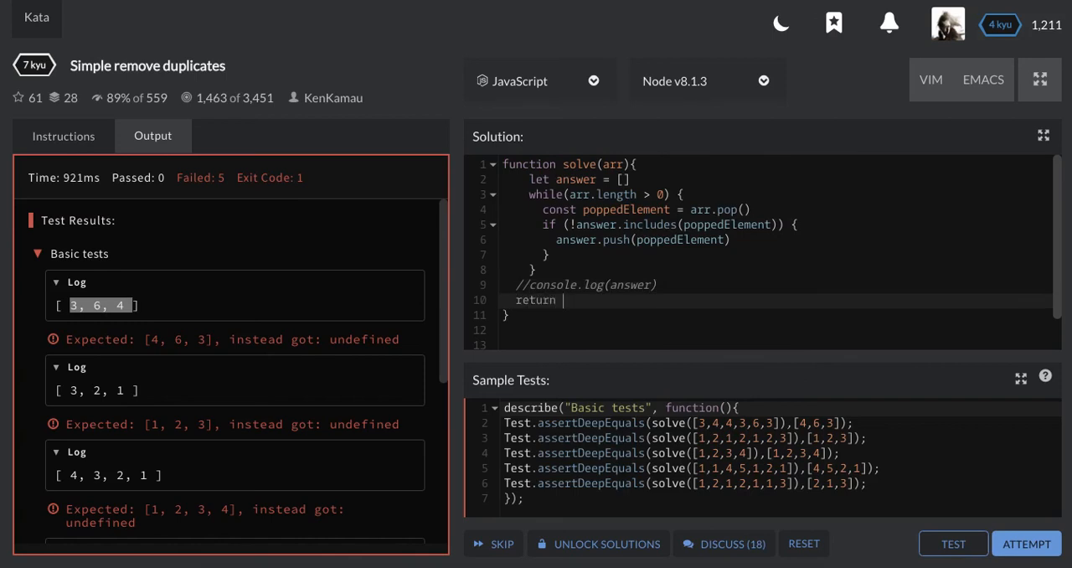
pyautogui.write('answer.')
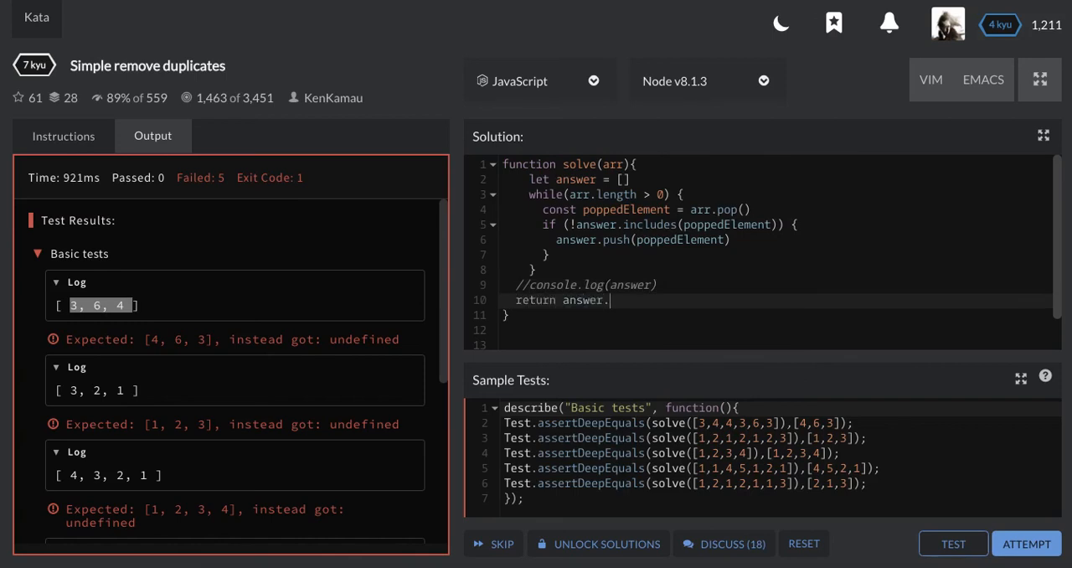
pyautogui.write('reverse')
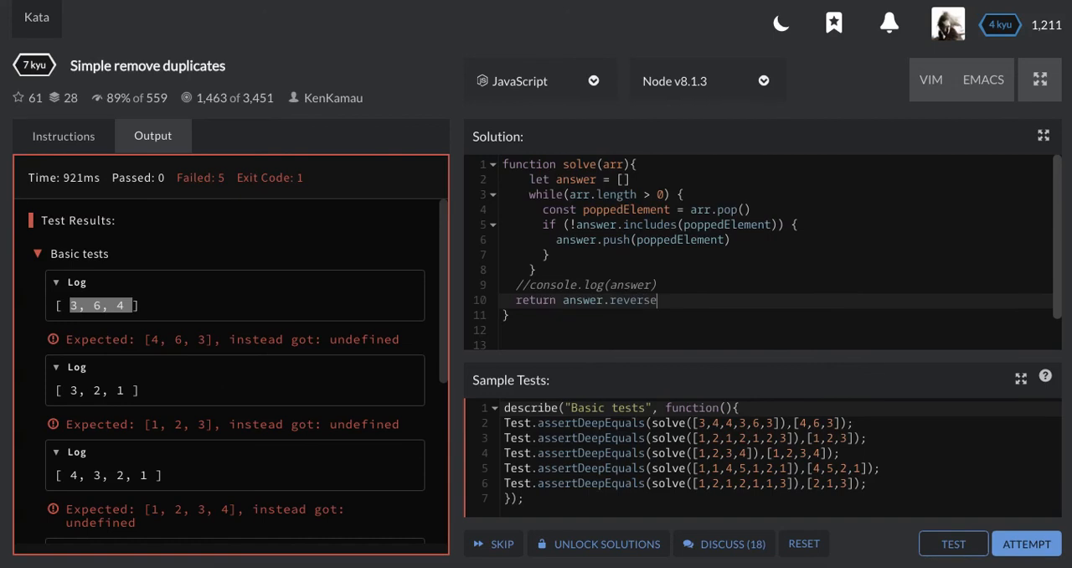
pyautogui.write('()')
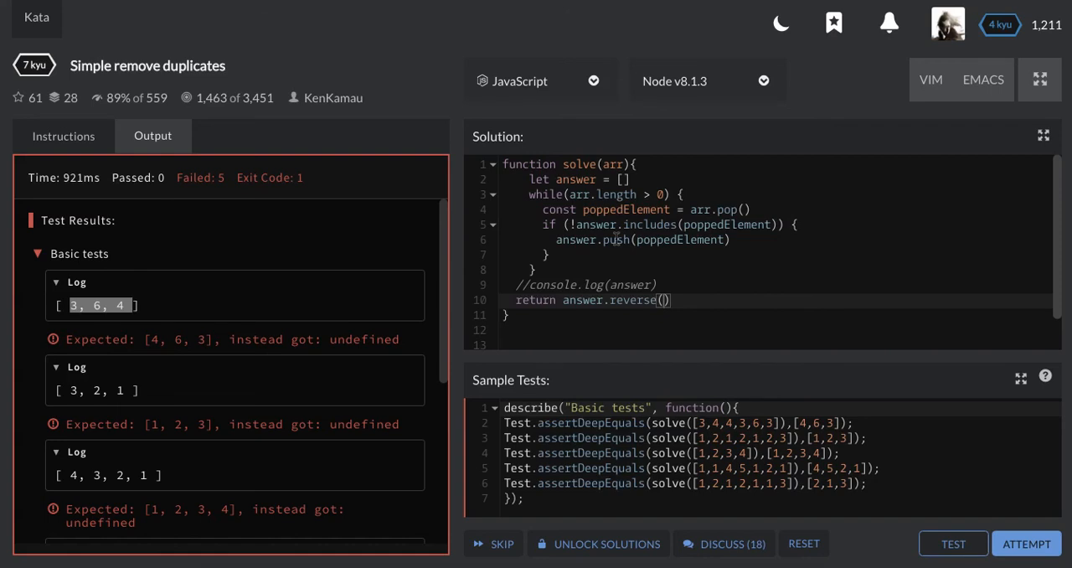
pyautogui.moveTo(786, 341)
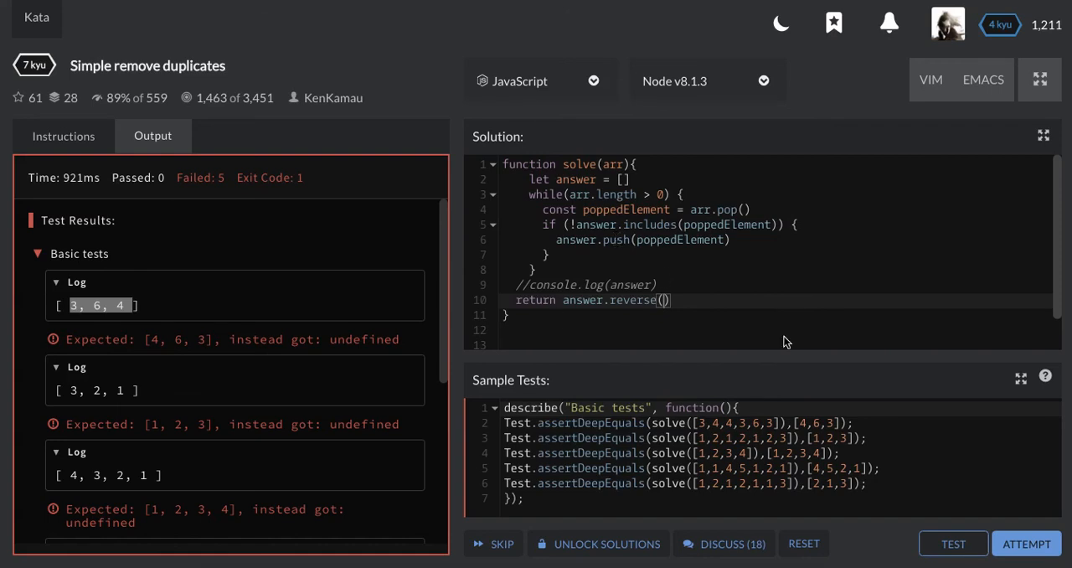
pyautogui.click(952, 543)
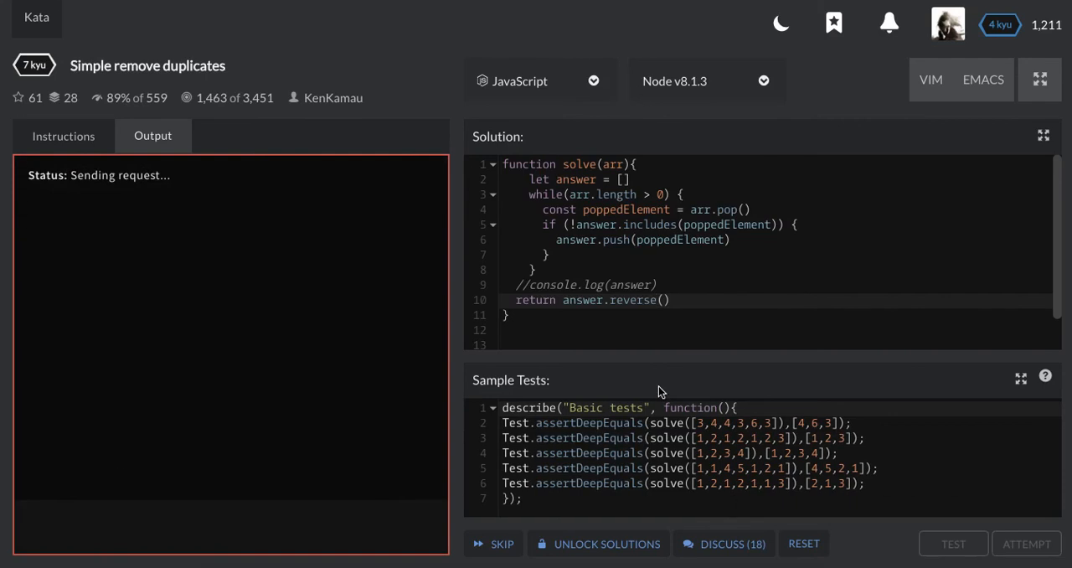
# Run ATTEMPT so all 105 full-suite tests pass alongside the 5 sample tests
pyautogui.click(953, 542)
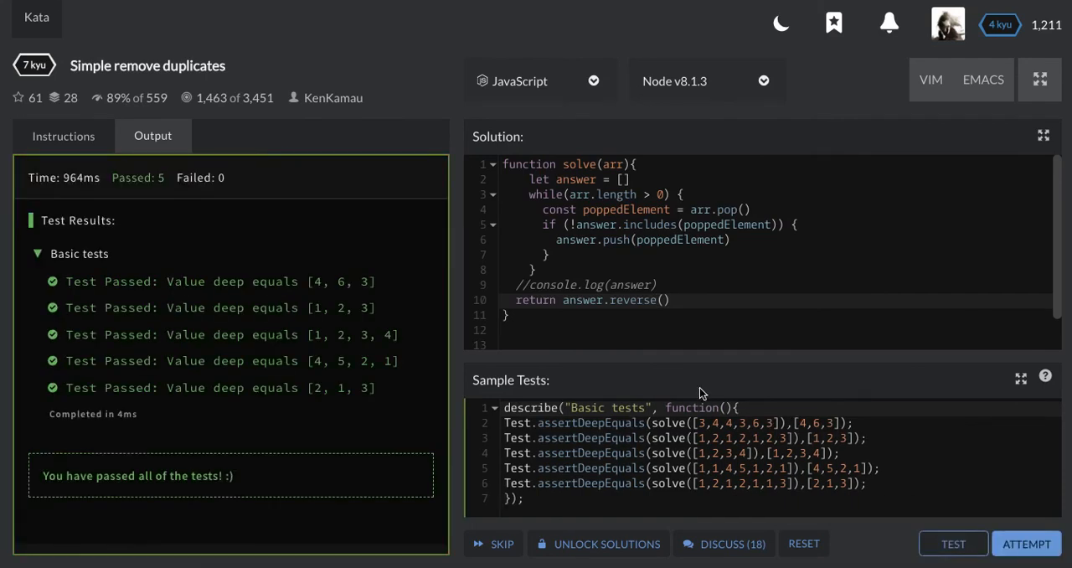
pyautogui.moveTo(1025, 543)
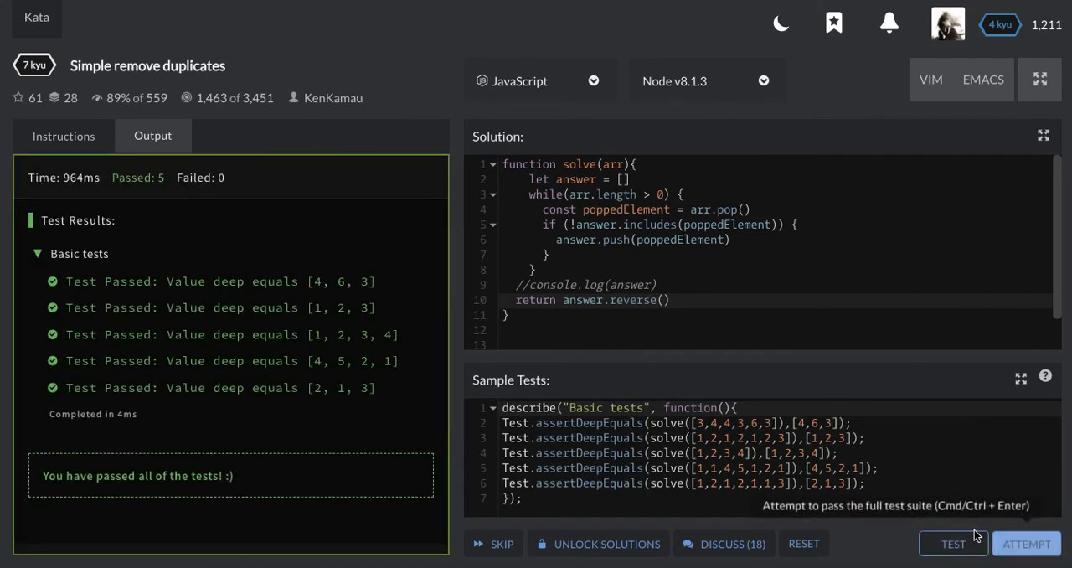
pyautogui.click(1025, 542)
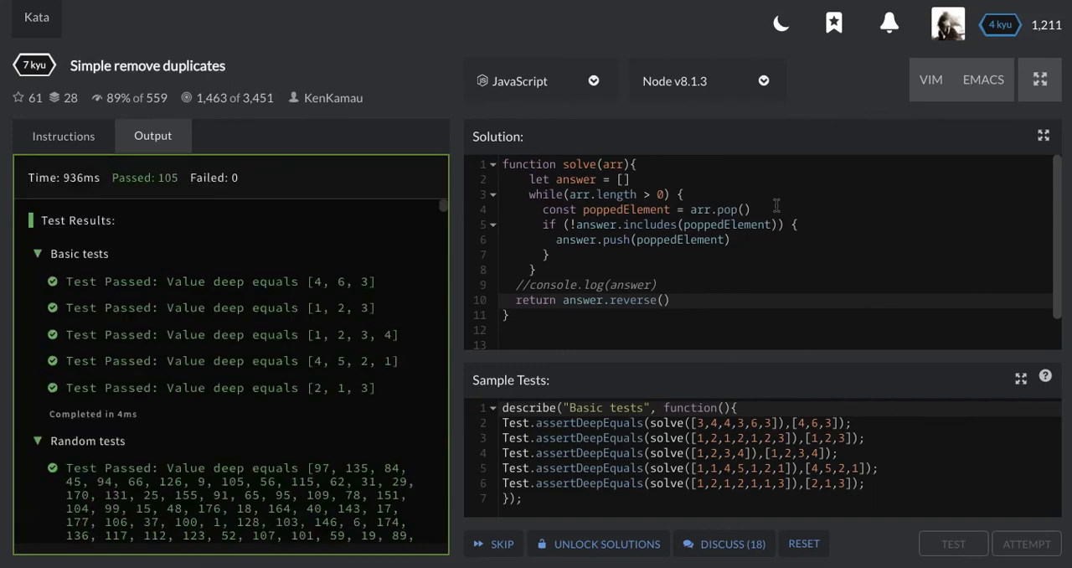
pyautogui.click(953, 543)
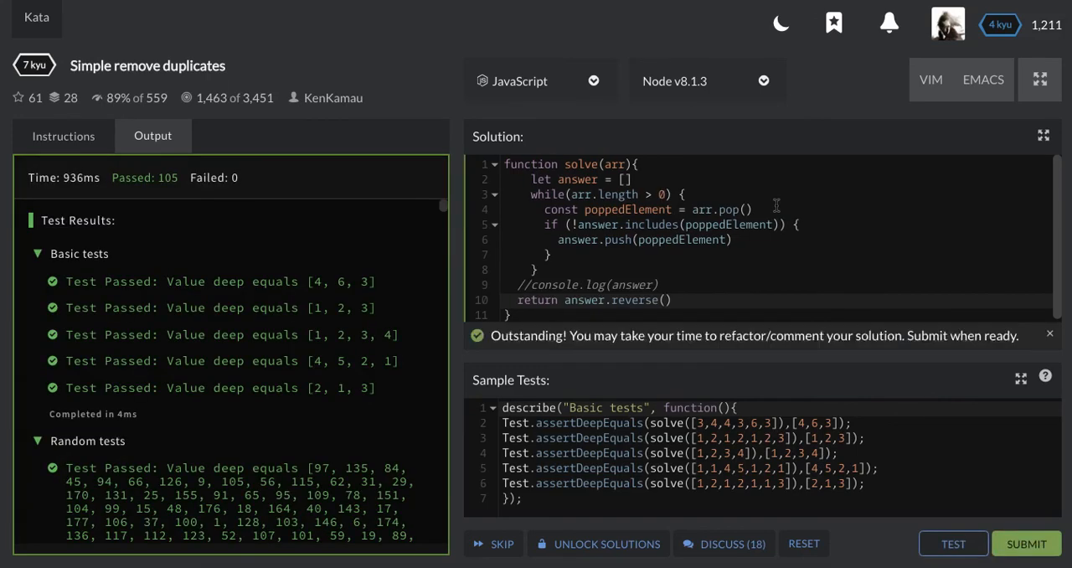